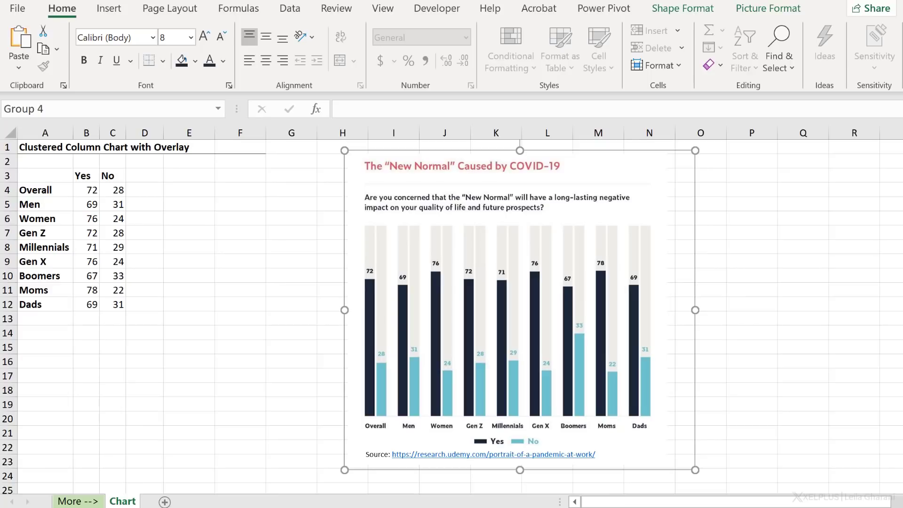
mouse_move(88, 208)
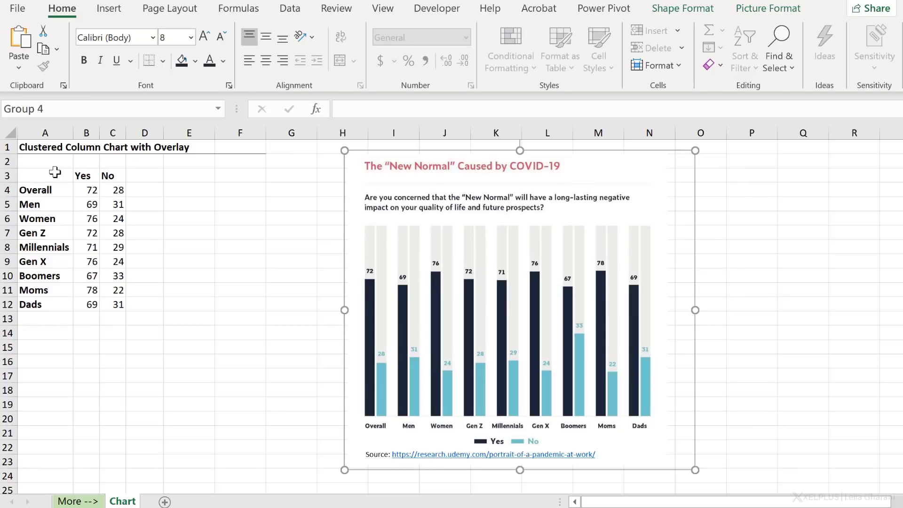
mouse_move(371, 358)
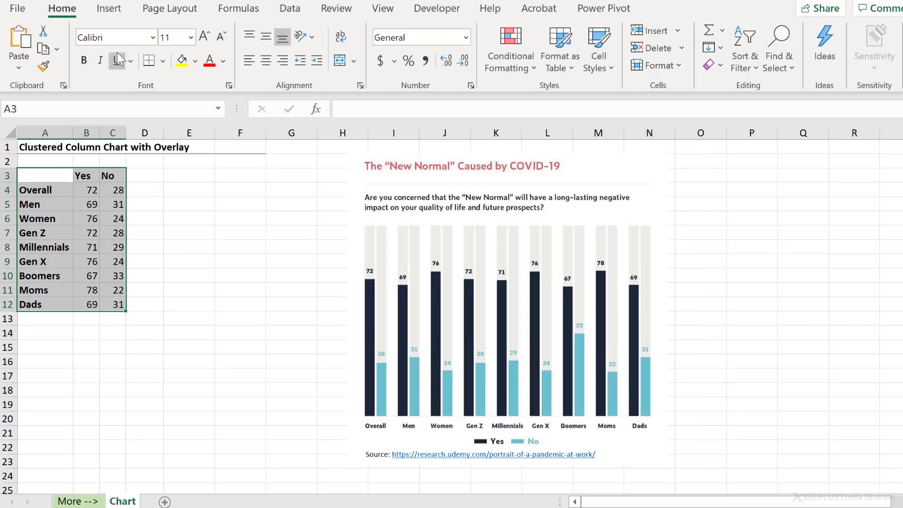
Insert a clustered column chart of the Yes/No data and enlarge it.
left_click(109, 8)
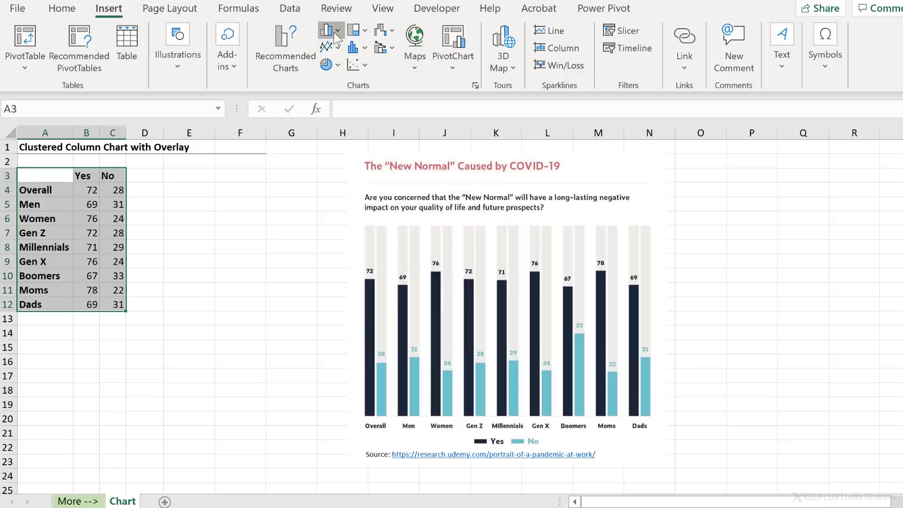
left_click(326, 30)
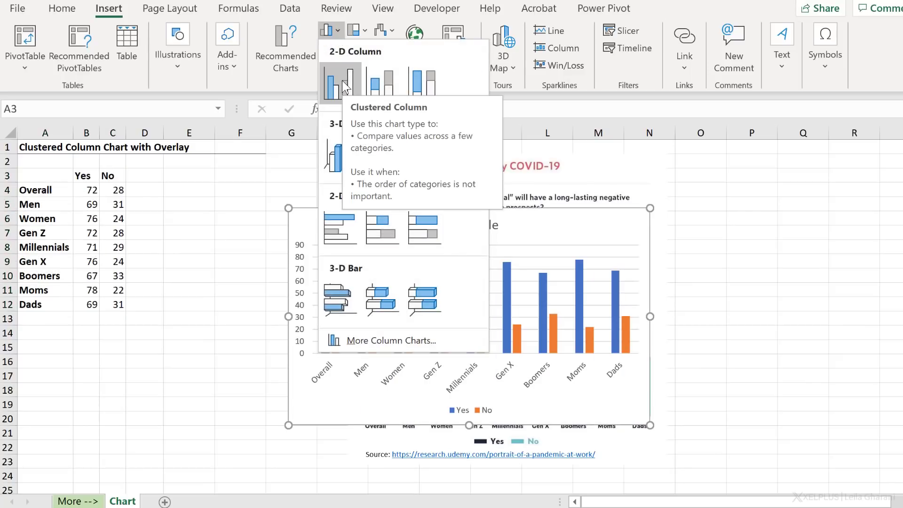
left_click(340, 83)
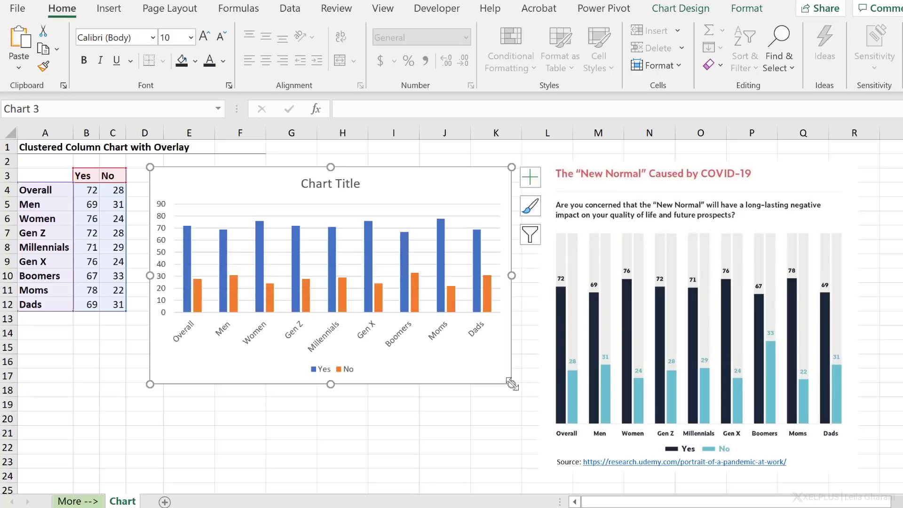
left_click_drag(512, 383, 525, 454)
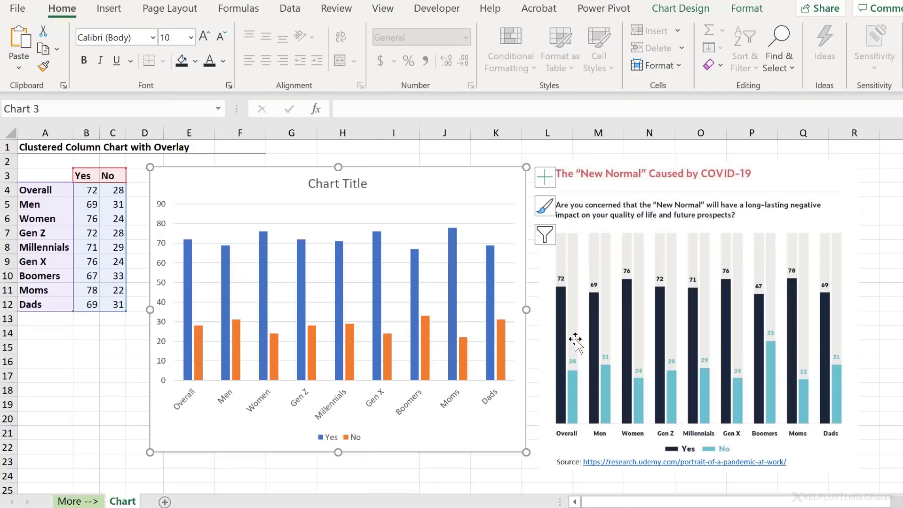
mouse_move(575, 337)
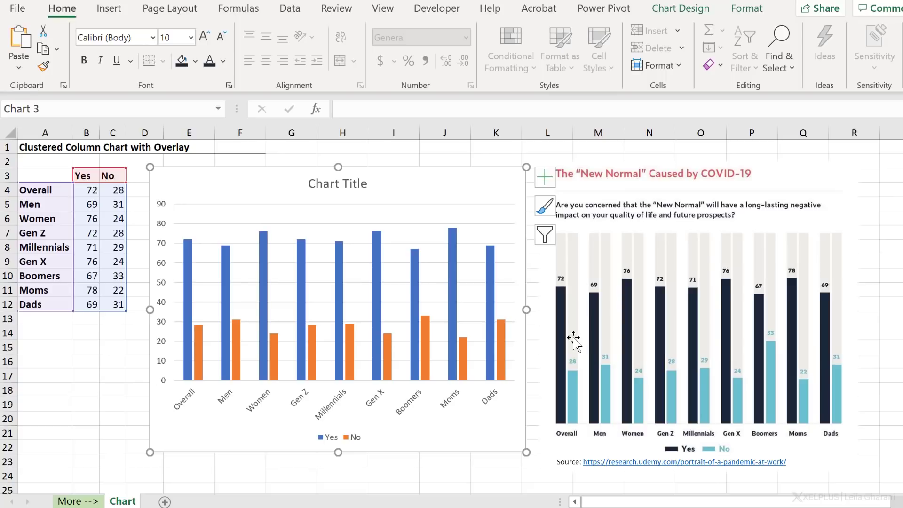
mouse_move(486, 200)
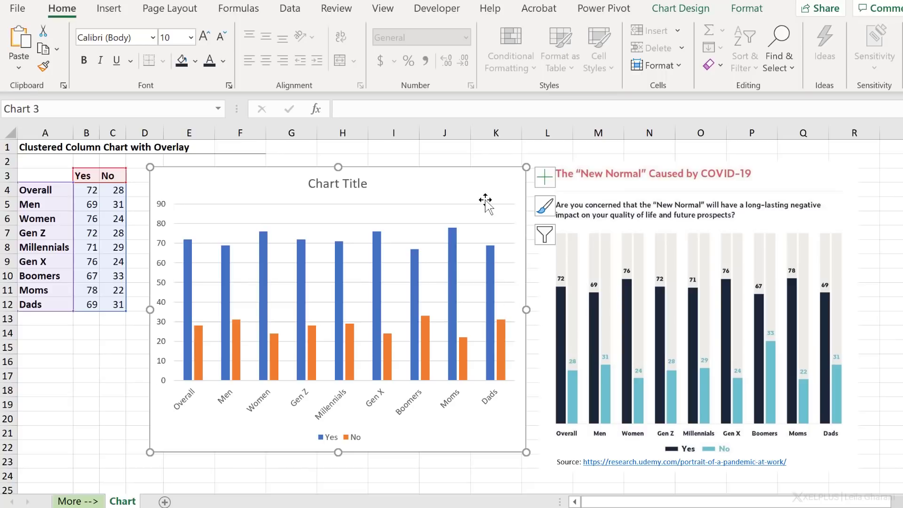
mouse_move(485, 203)
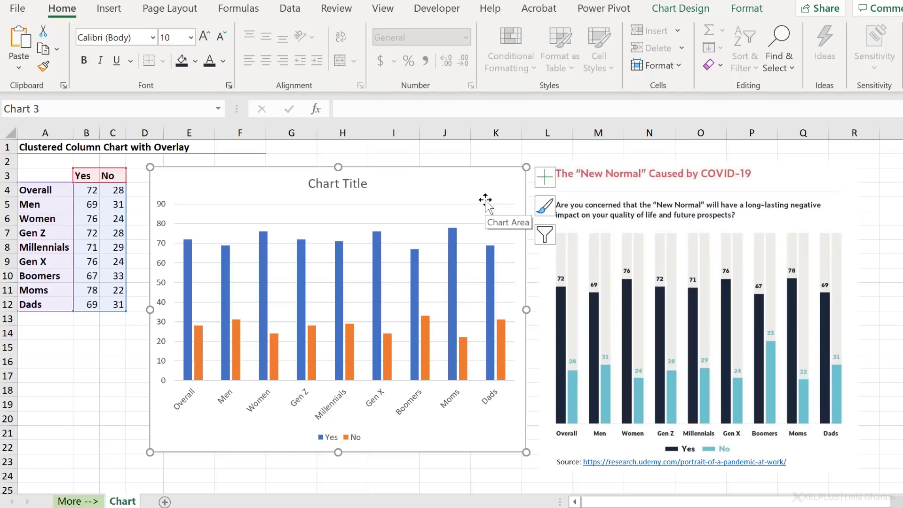
mouse_move(357, 252)
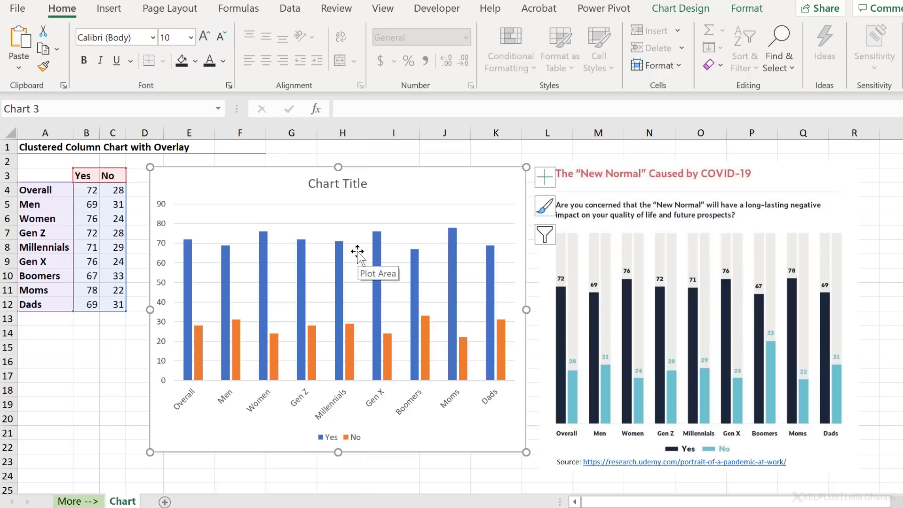
mouse_move(449, 322)
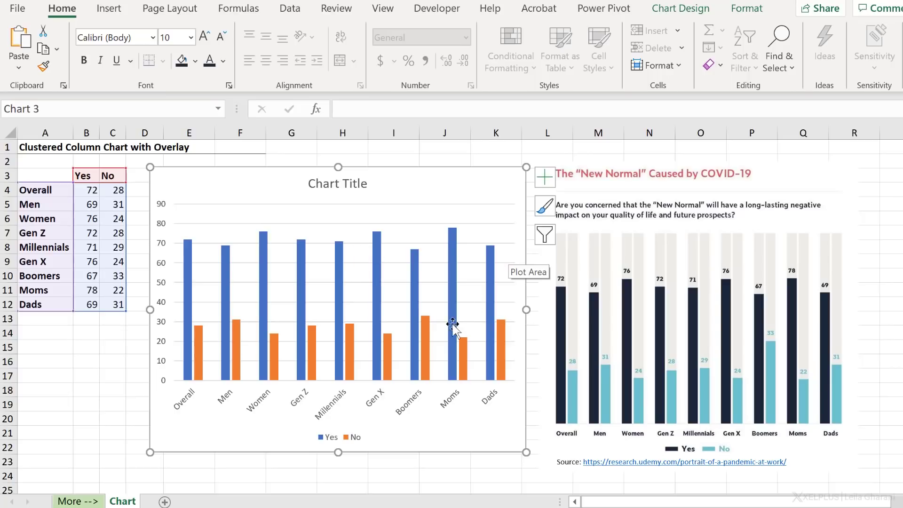
mouse_move(397, 393)
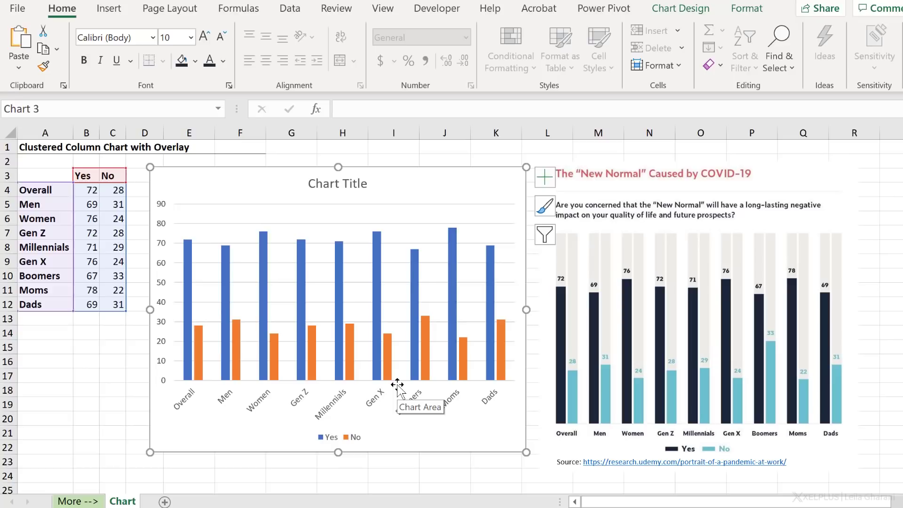
mouse_move(243, 197)
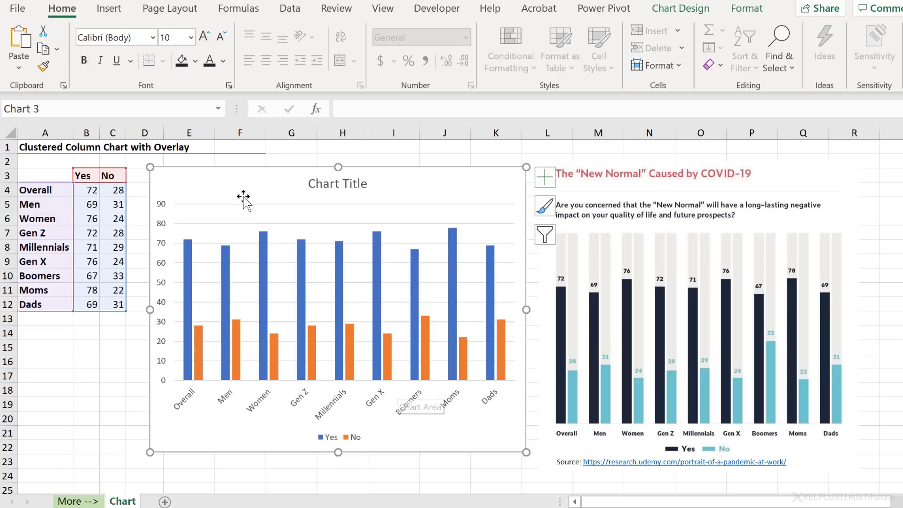
Move the chart right and fill new Full 1 and Full 2 columns with 100% for all groups.
left_click_drag(243, 195, 316, 178)
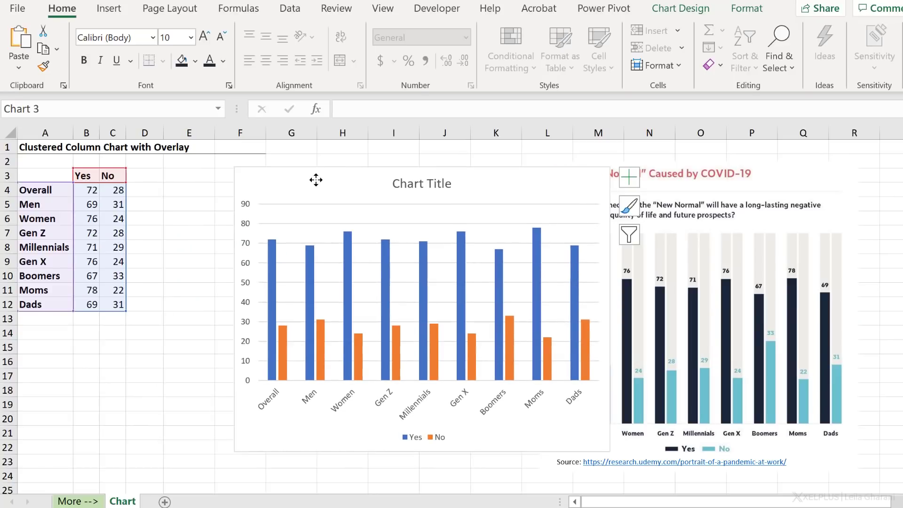
left_click(145, 175)
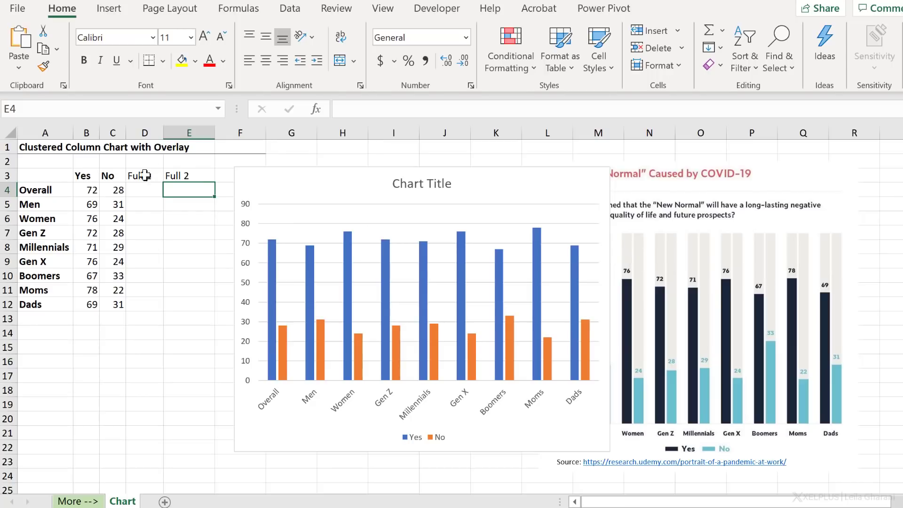
type("100%")
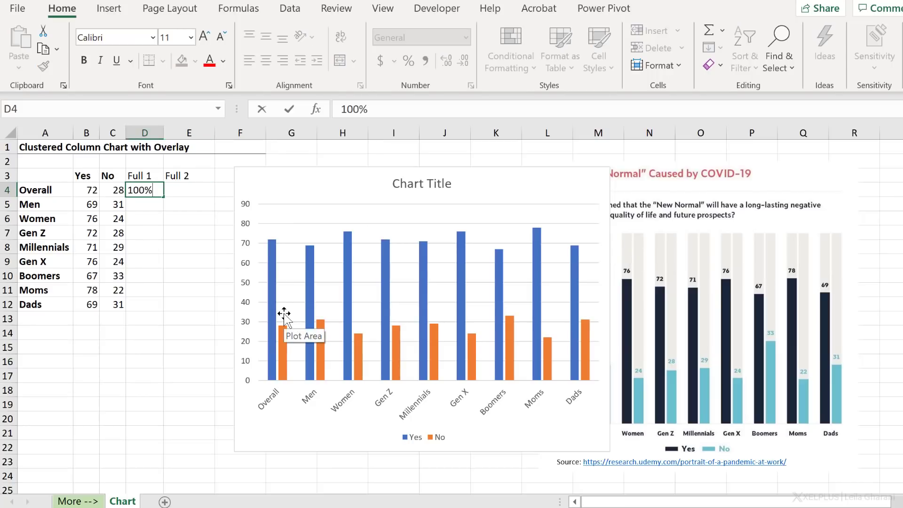
key("Enter")
type("1")
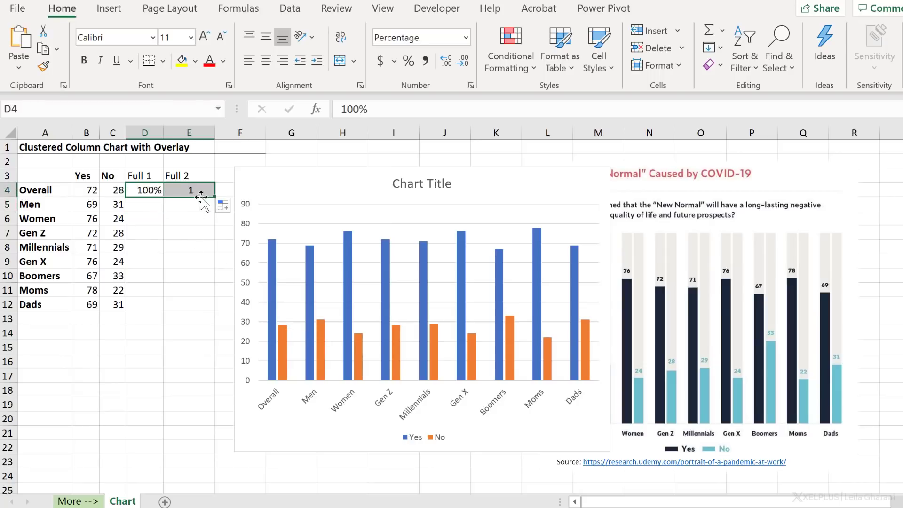
left_click_drag(201, 197, 201, 304)
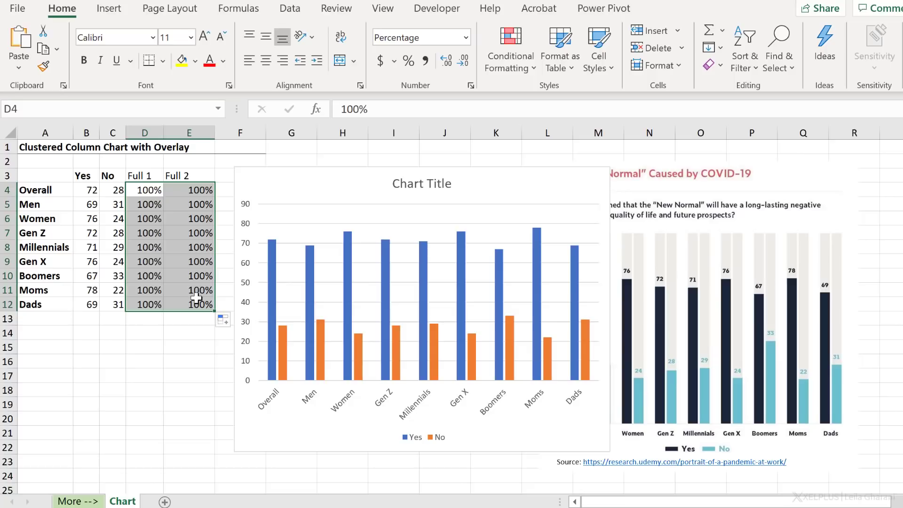
mouse_move(236, 255)
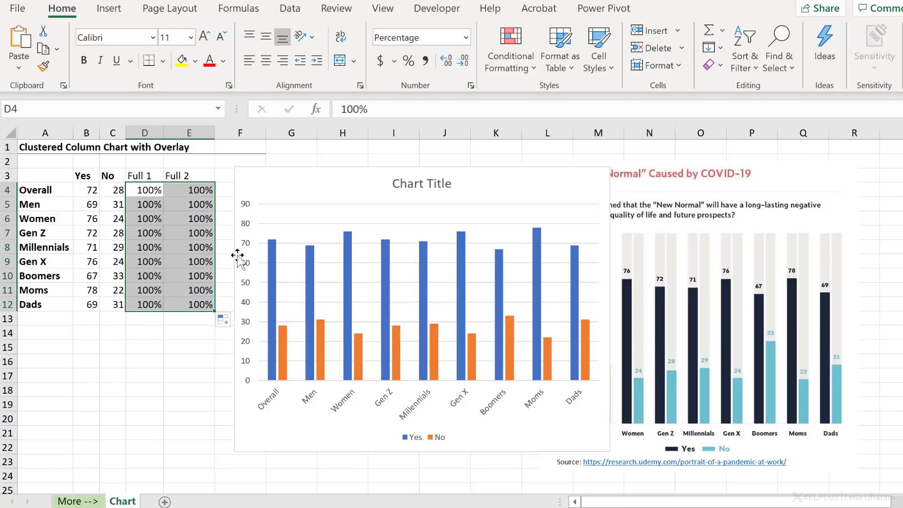
left_click(403, 316)
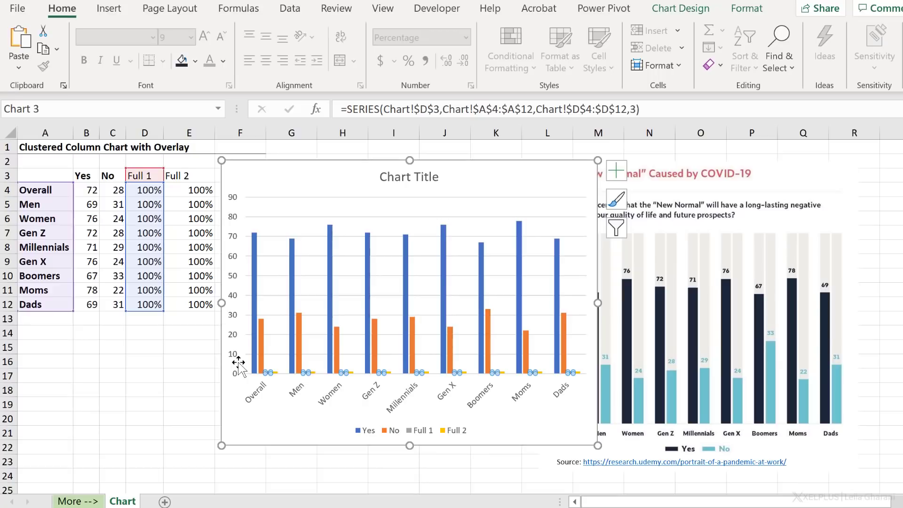
mouse_move(268, 372)
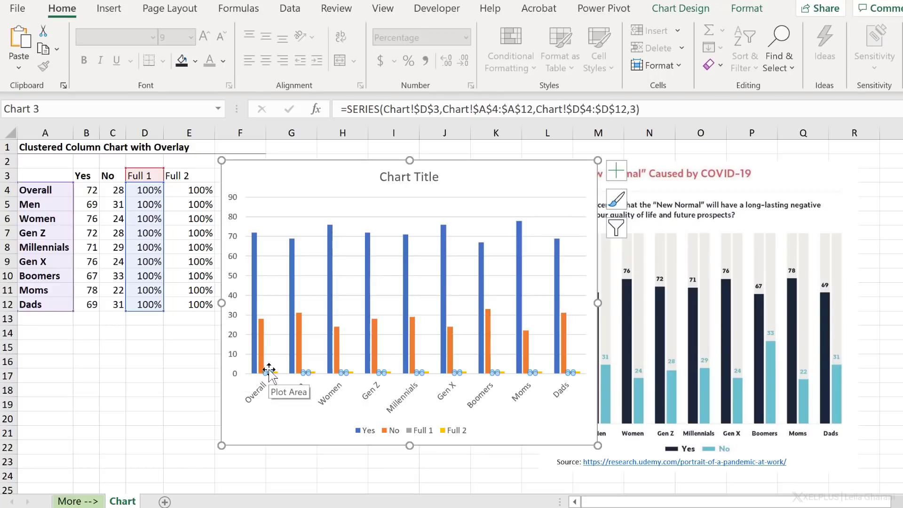
mouse_move(278, 369)
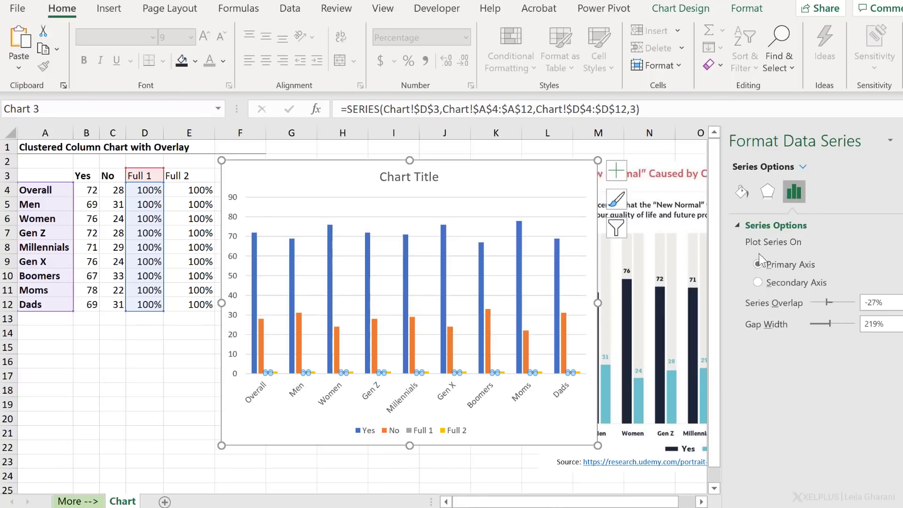
Plot the Full 1 series on the secondary axis via Series Options.
left_click(758, 264)
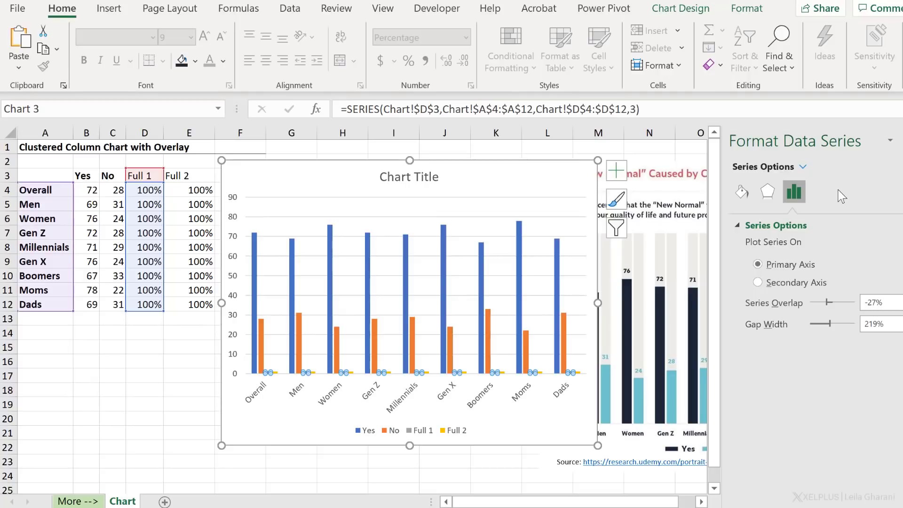
left_click(757, 282)
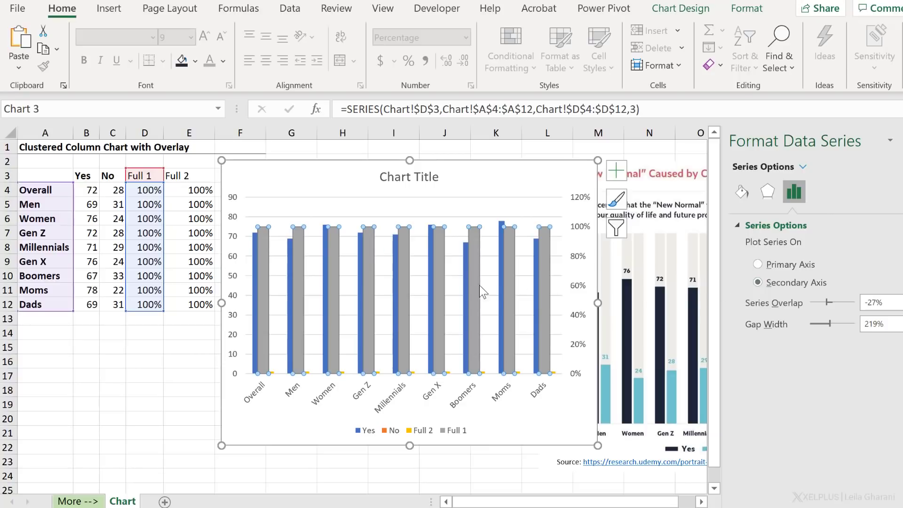
mouse_move(477, 286)
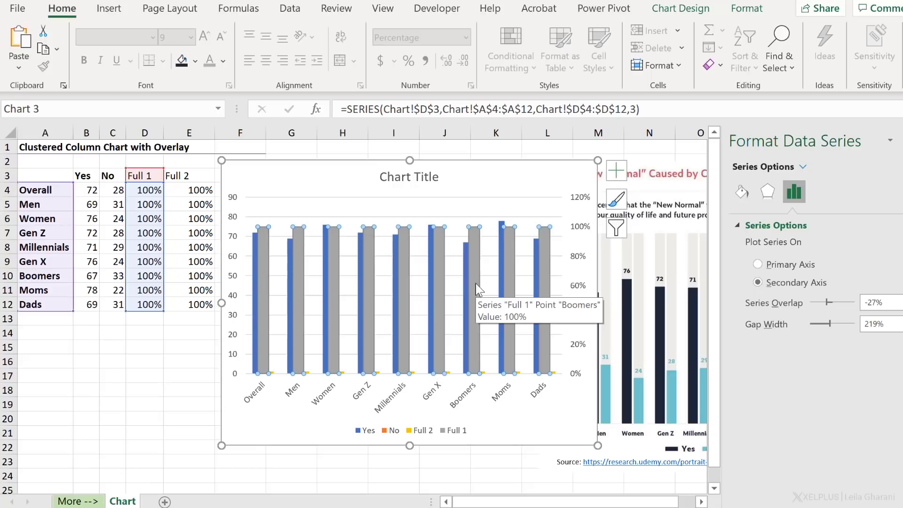
mouse_move(484, 380)
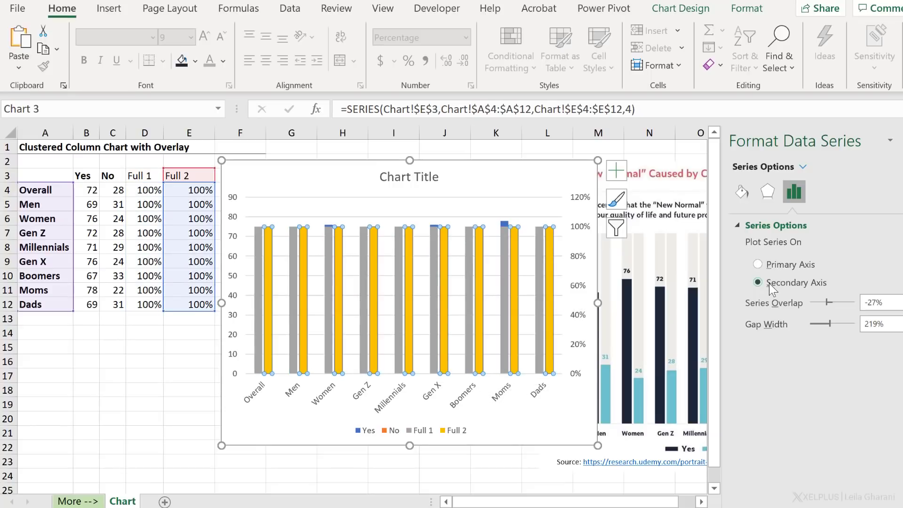
mouse_move(413, 287)
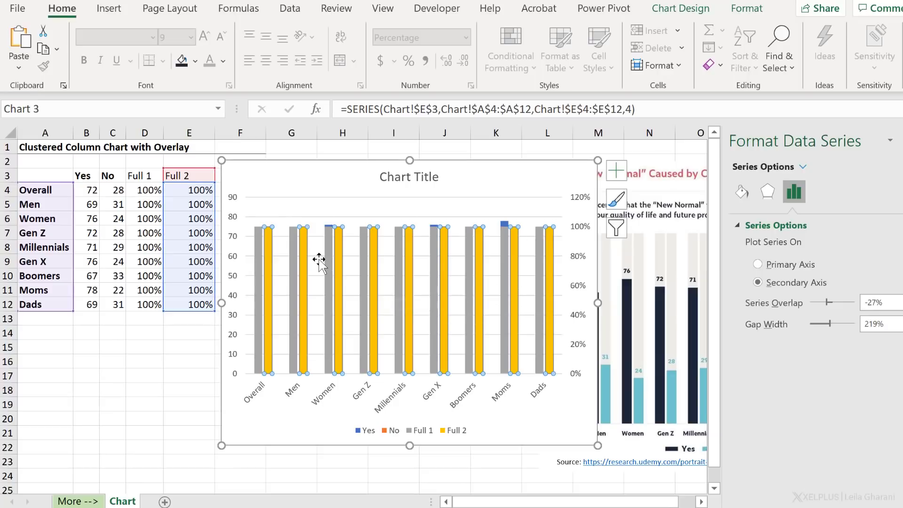
mouse_move(333, 255)
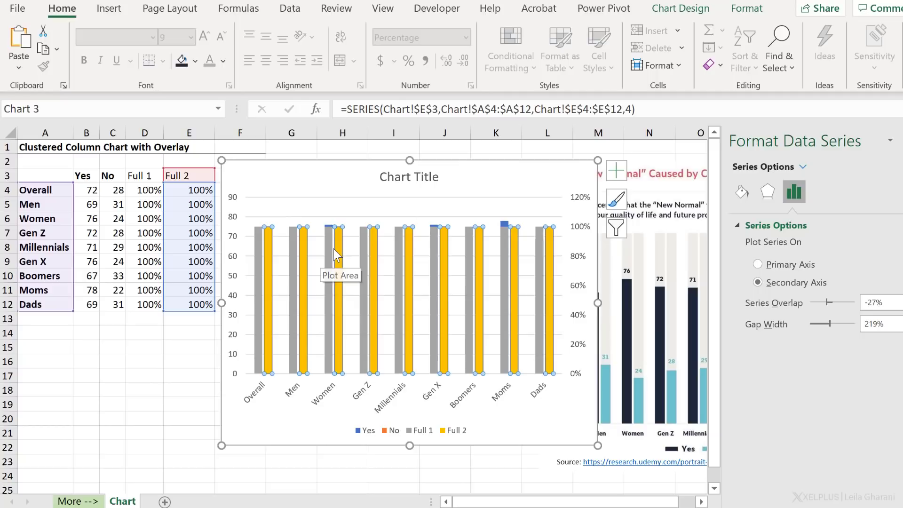
mouse_move(316, 244)
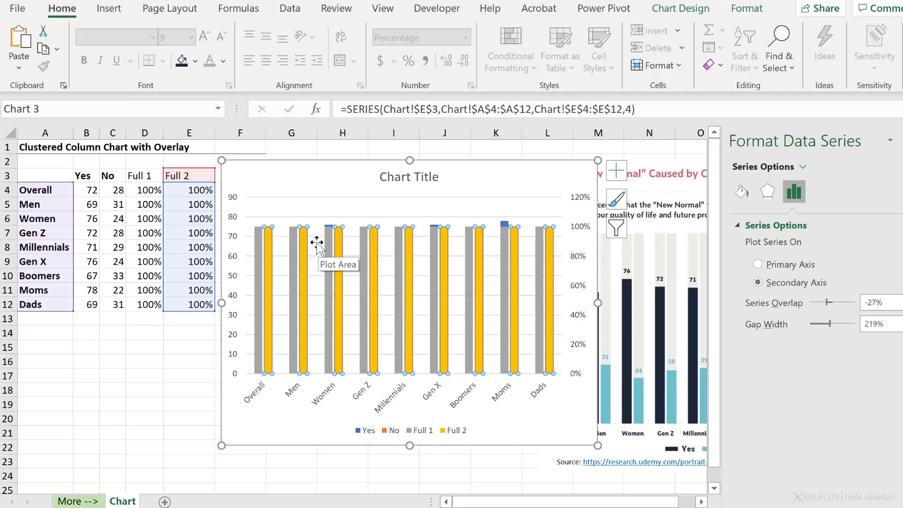
mouse_move(119, 204)
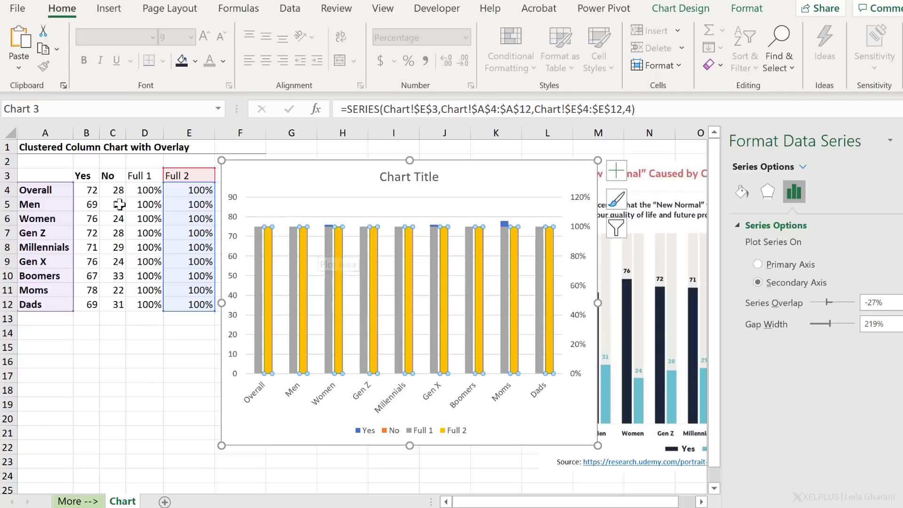
Reorder the chart series in Select Data to Full 1, Full 2, Yes, No.
right_click(316, 250)
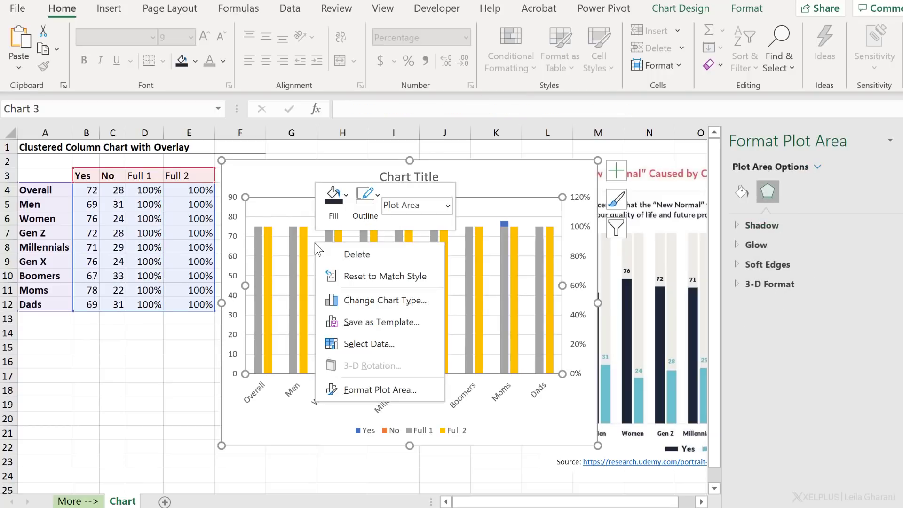
left_click(369, 344)
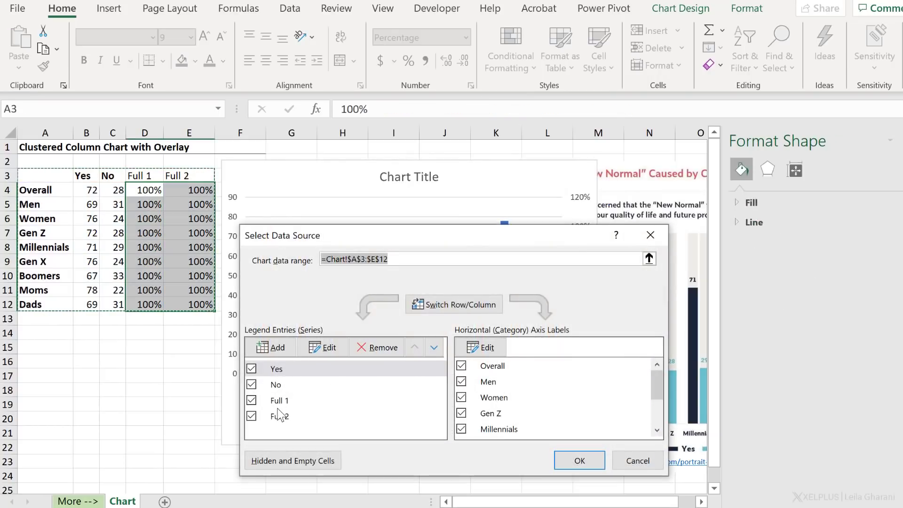
left_click(416, 348)
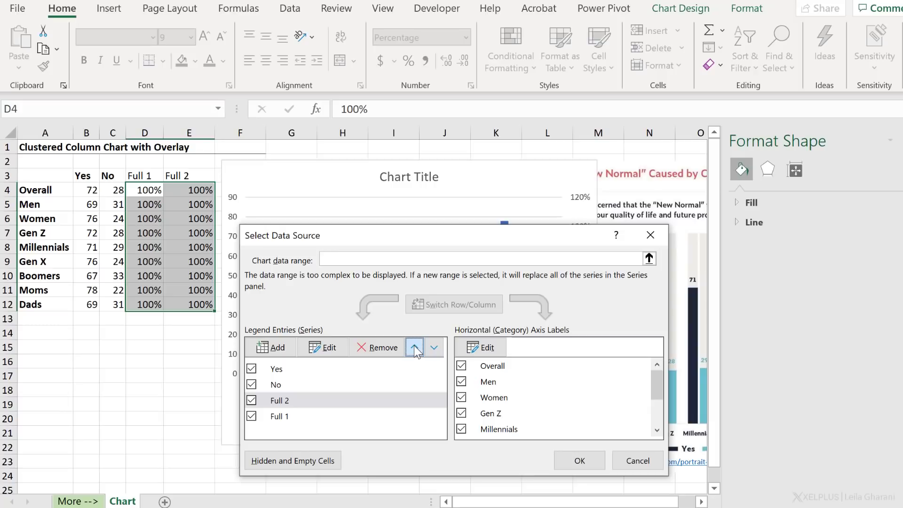
left_click(415, 347)
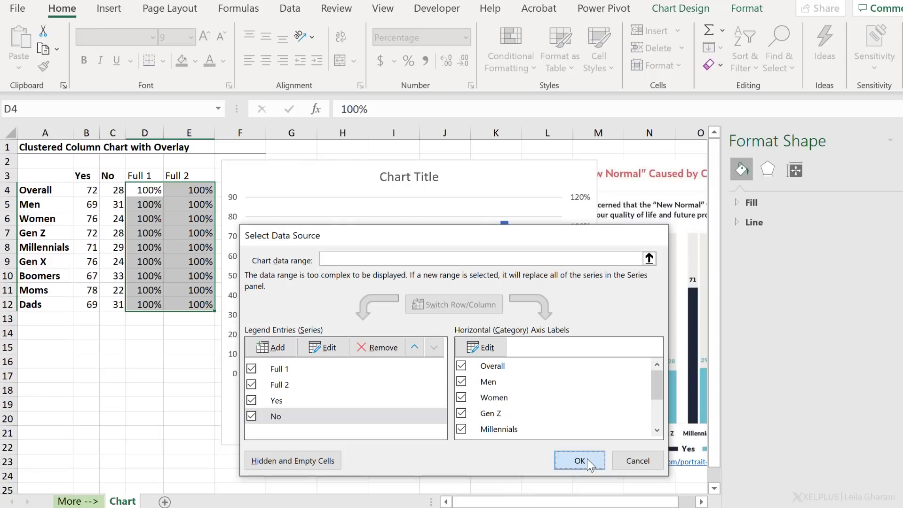
left_click(580, 461)
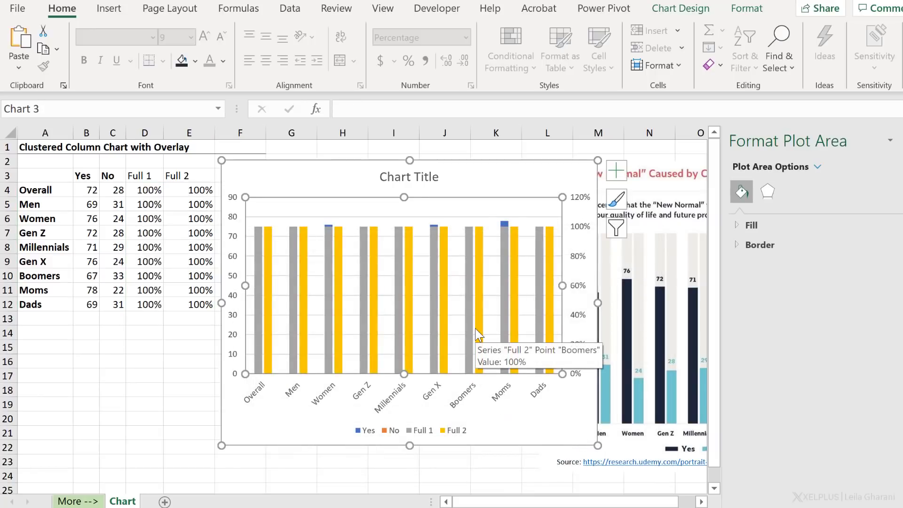
mouse_move(473, 335)
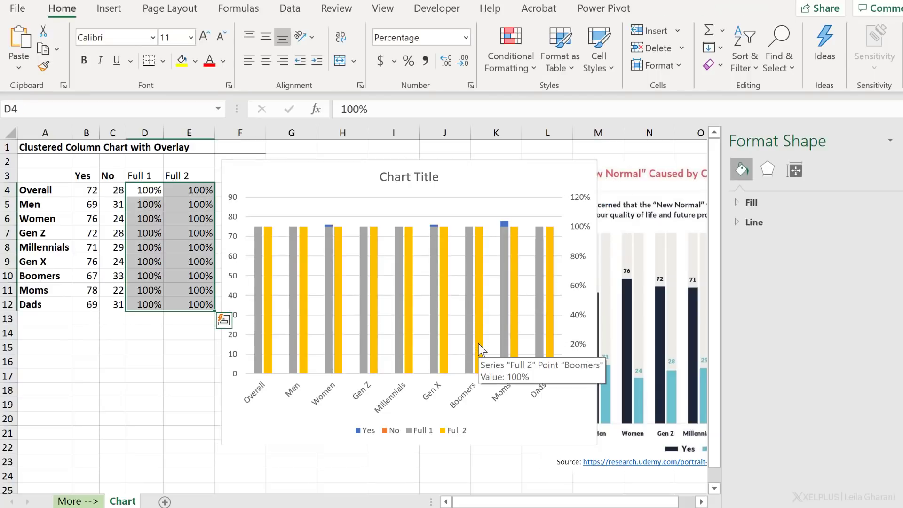
mouse_move(458, 168)
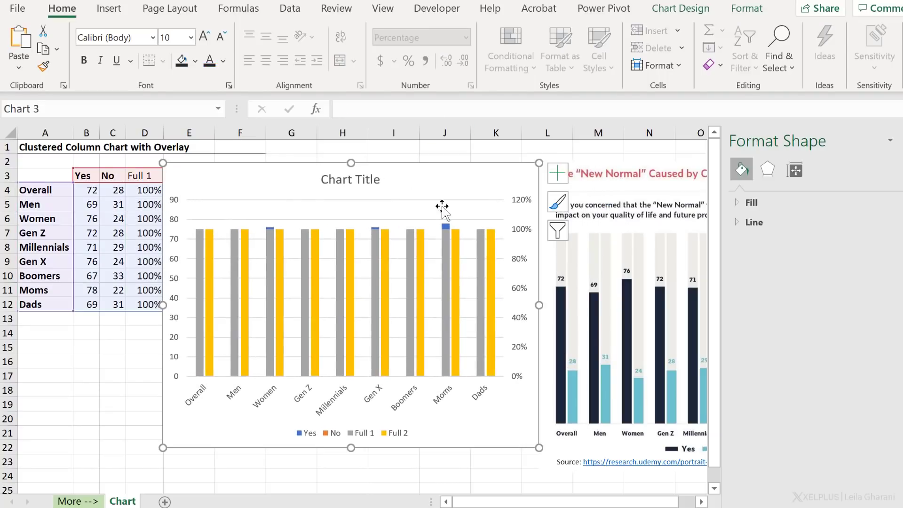
Set the Full 2 and Full 1 series to the primary axis.
left_click(561, 361)
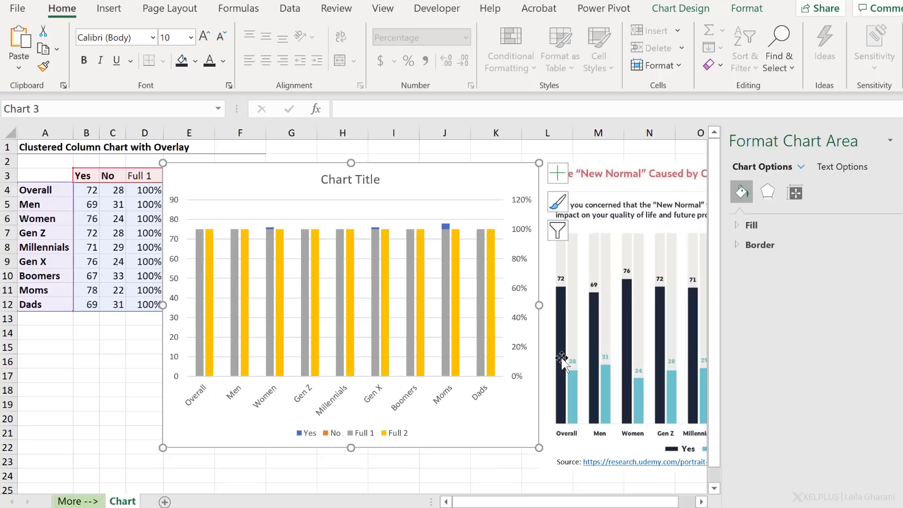
mouse_move(87, 203)
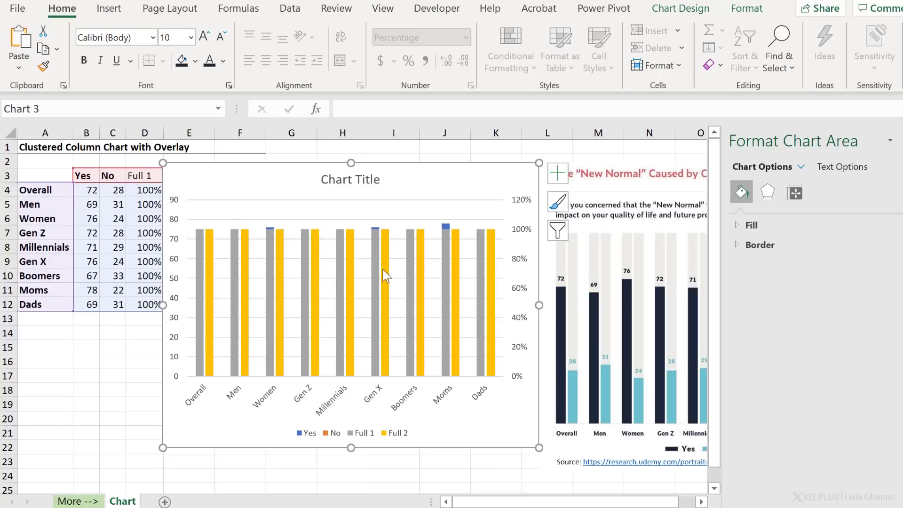
mouse_move(401, 268)
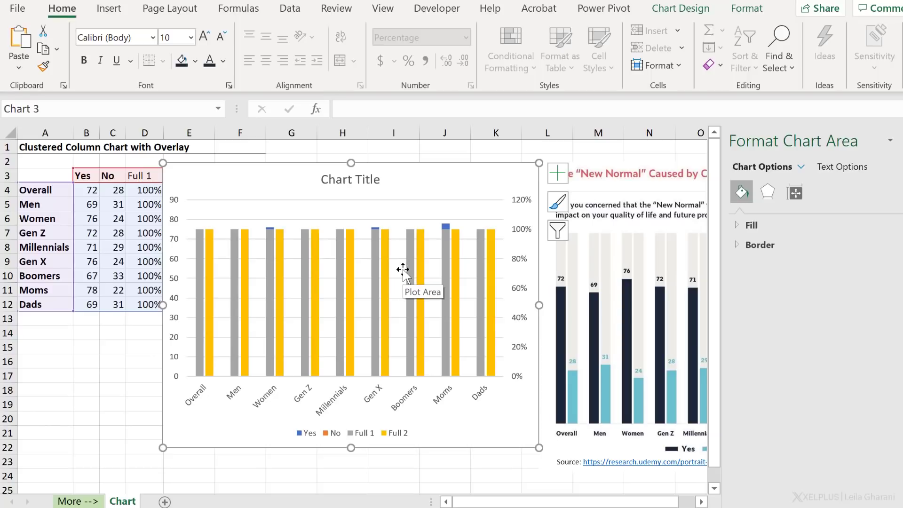
mouse_move(393, 275)
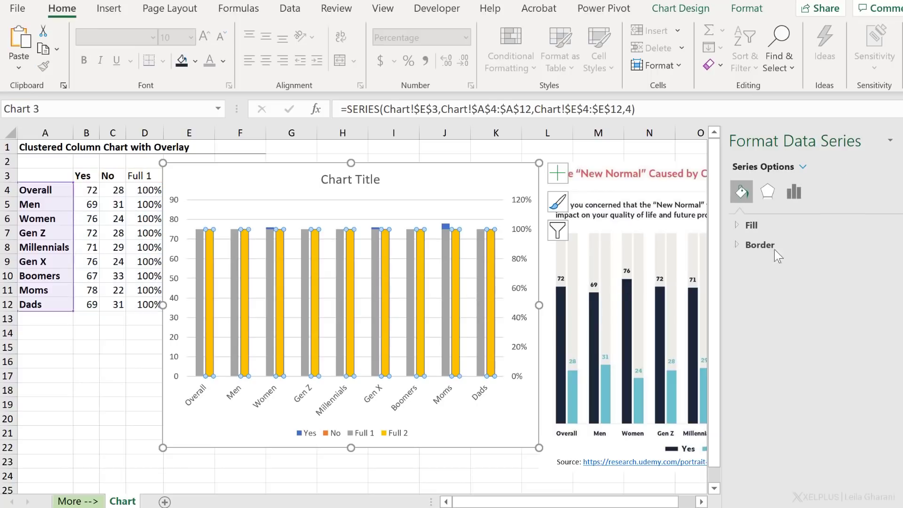
left_click(794, 192)
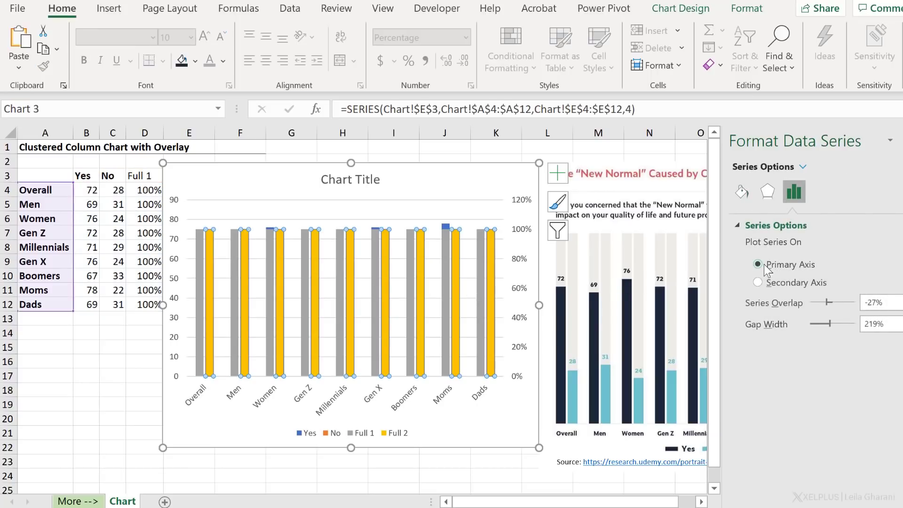
left_click(757, 282)
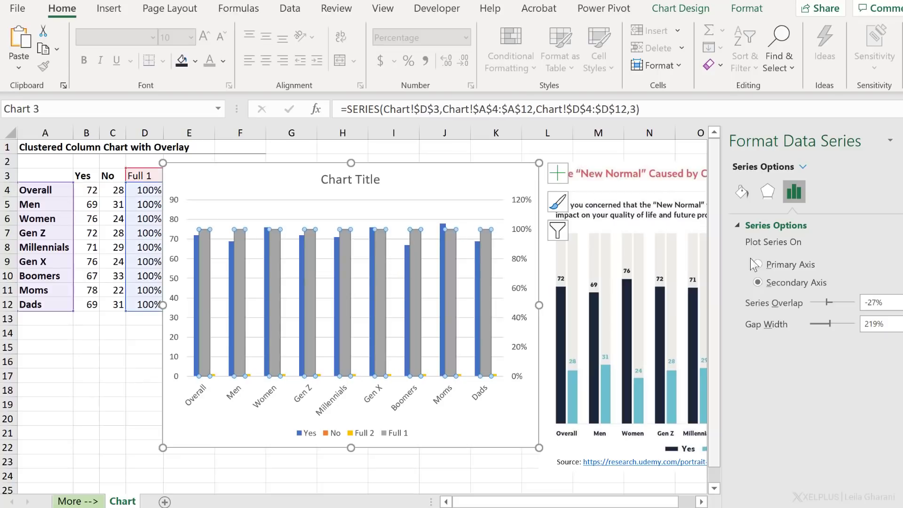
left_click(758, 264)
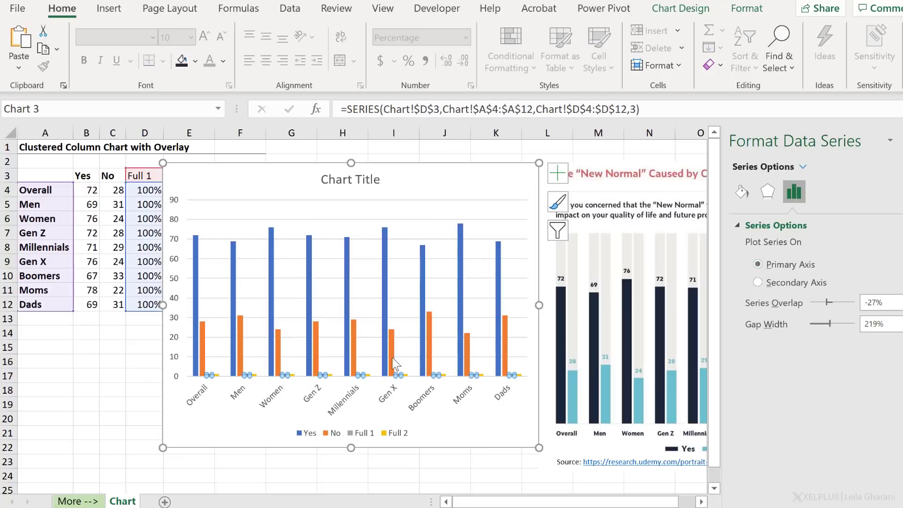
mouse_move(386, 367)
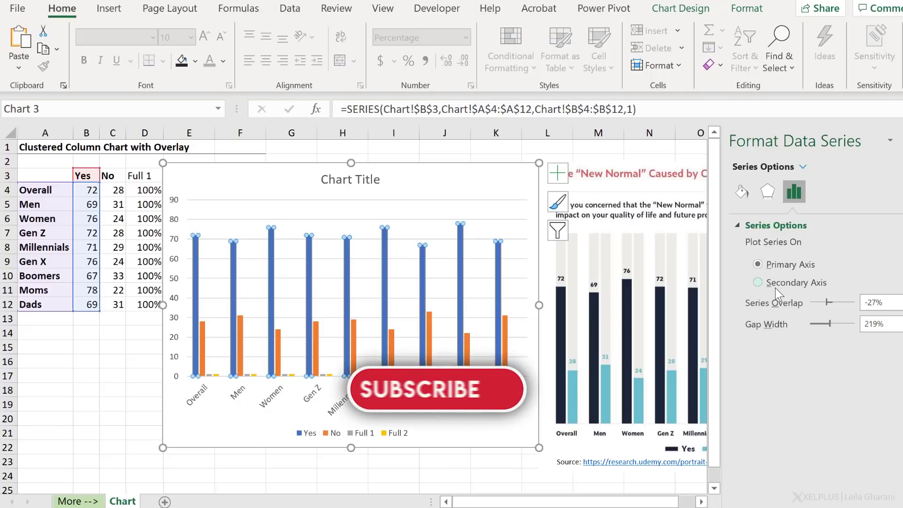
Set the Yes and No series to the secondary axis.
left_click(439, 389)
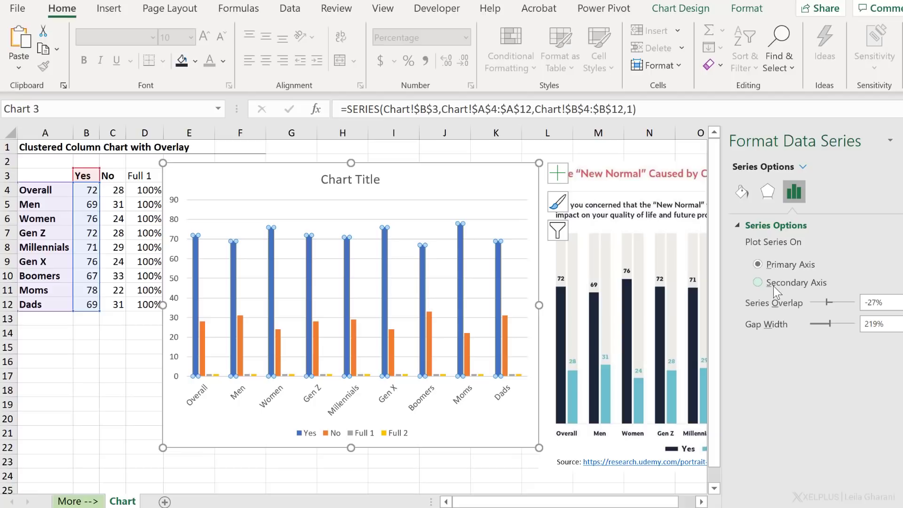
left_click(757, 283)
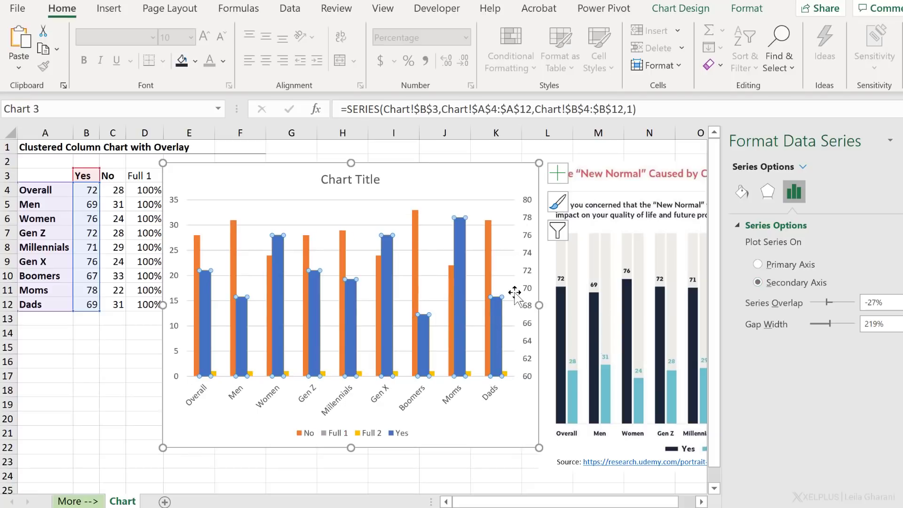
mouse_move(412, 284)
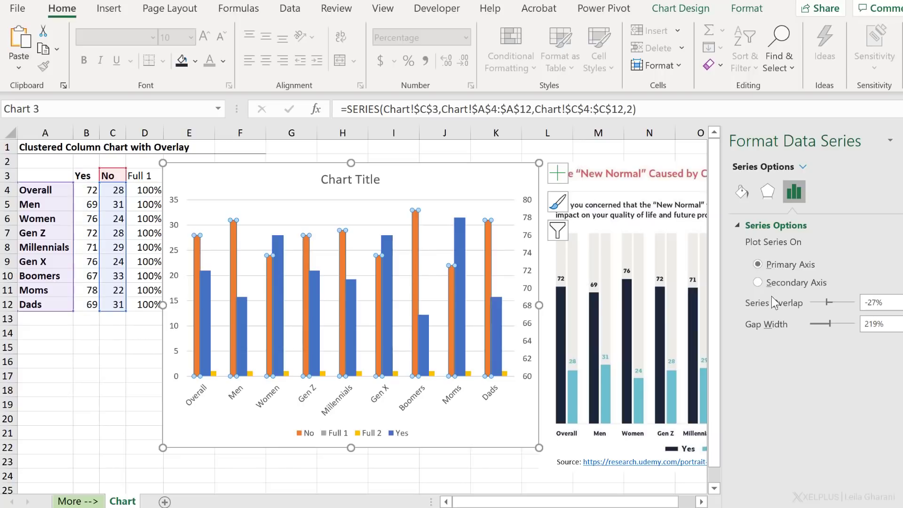
left_click(758, 282)
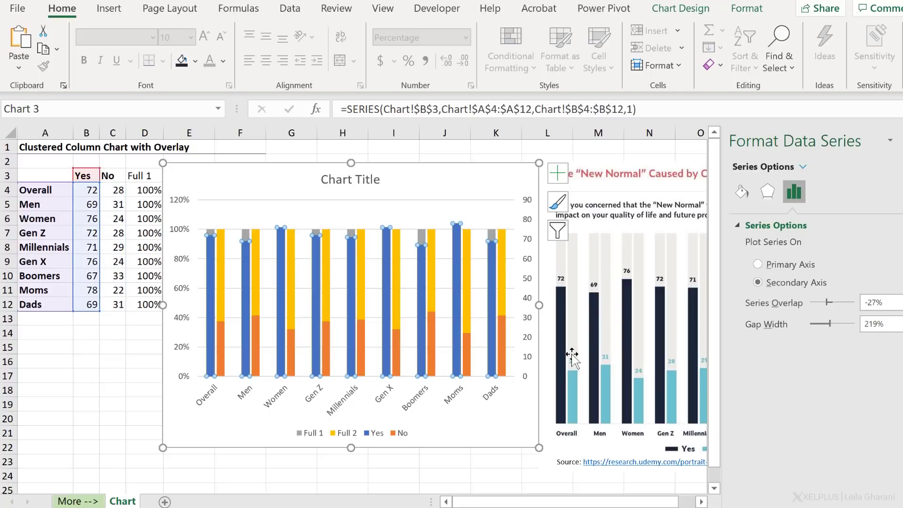
mouse_move(196, 268)
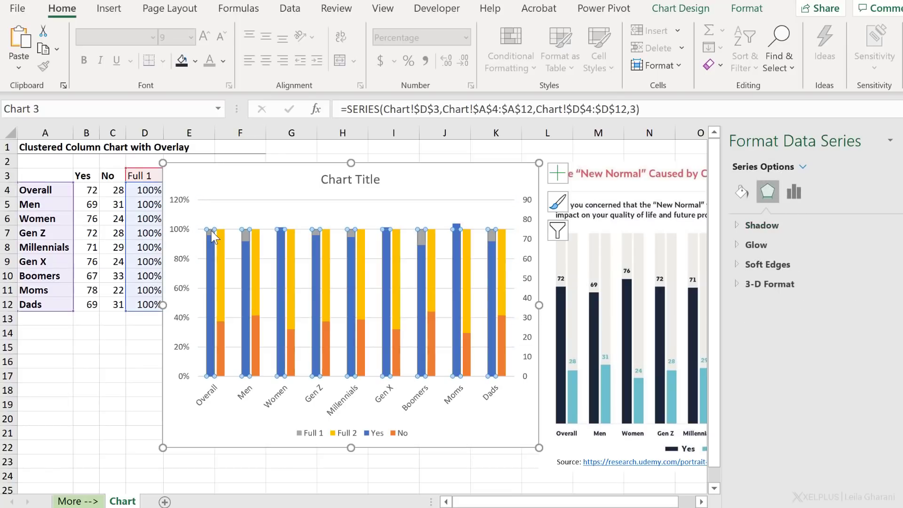
mouse_move(182, 268)
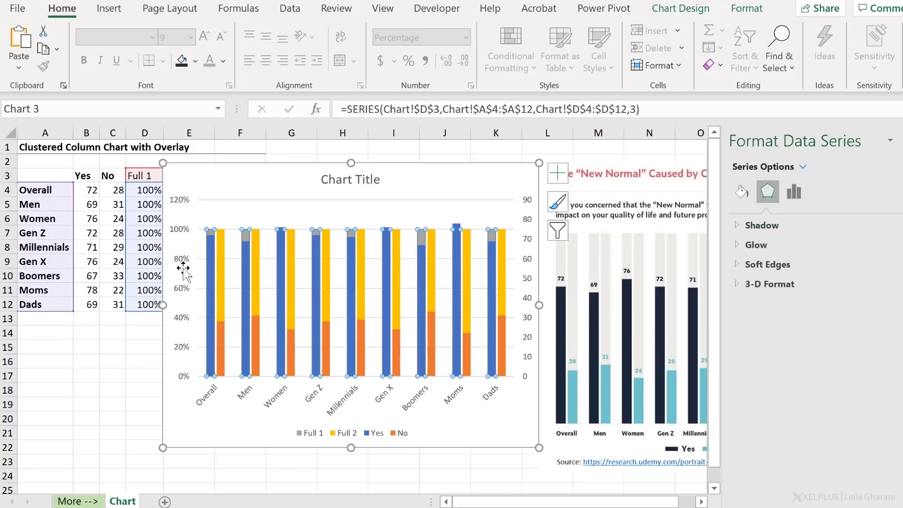
mouse_move(184, 203)
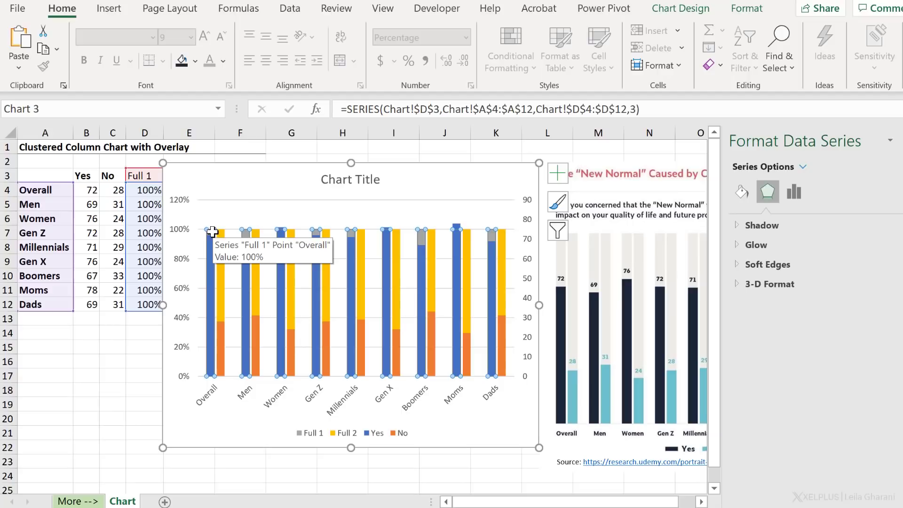
mouse_move(175, 238)
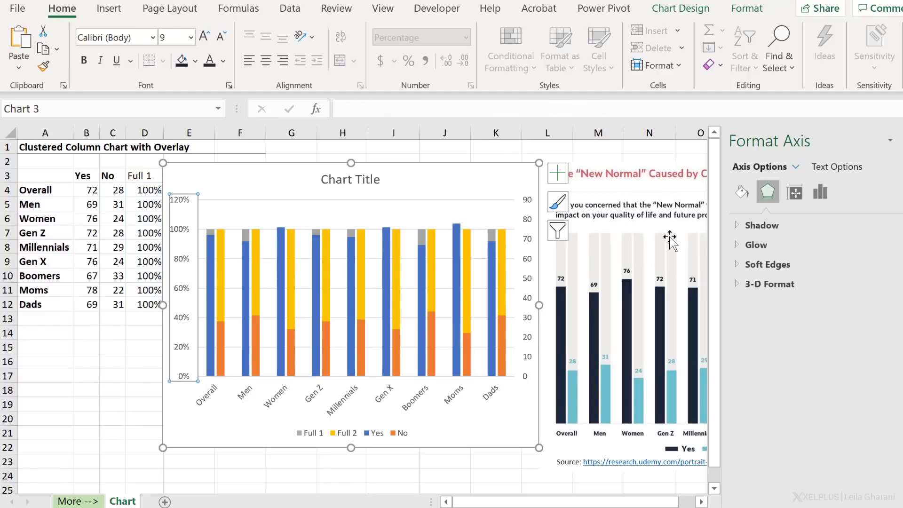
Select the primary percentage axis to show its bounds settings.
left_click(820, 192)
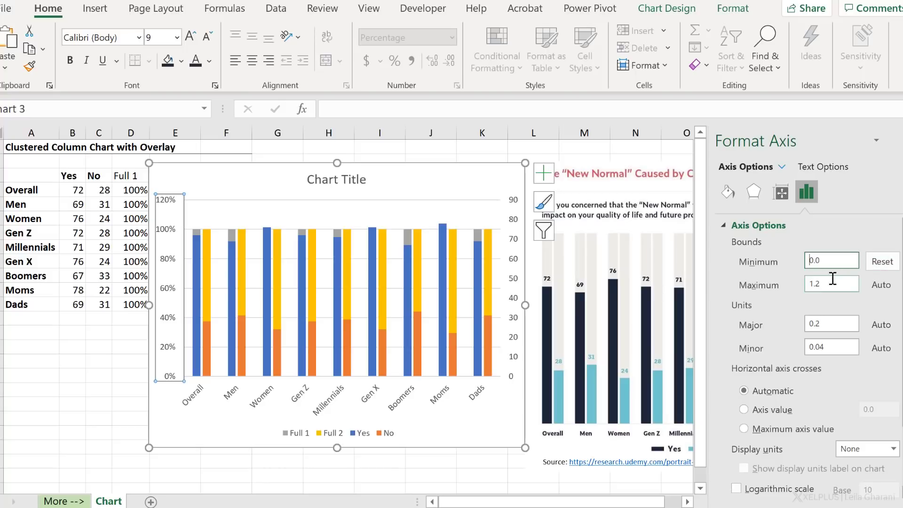
Set the primary axis maximum bound to 1.0.
type("1.0")
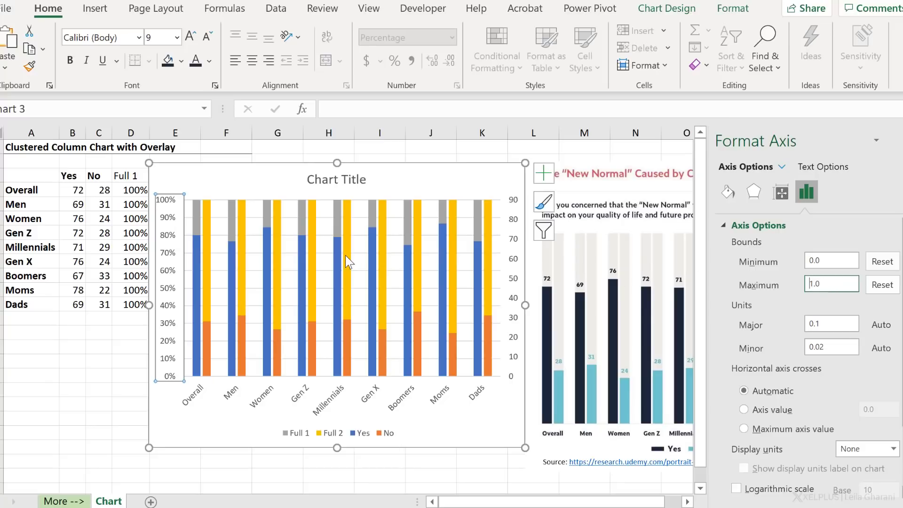
mouse_move(472, 252)
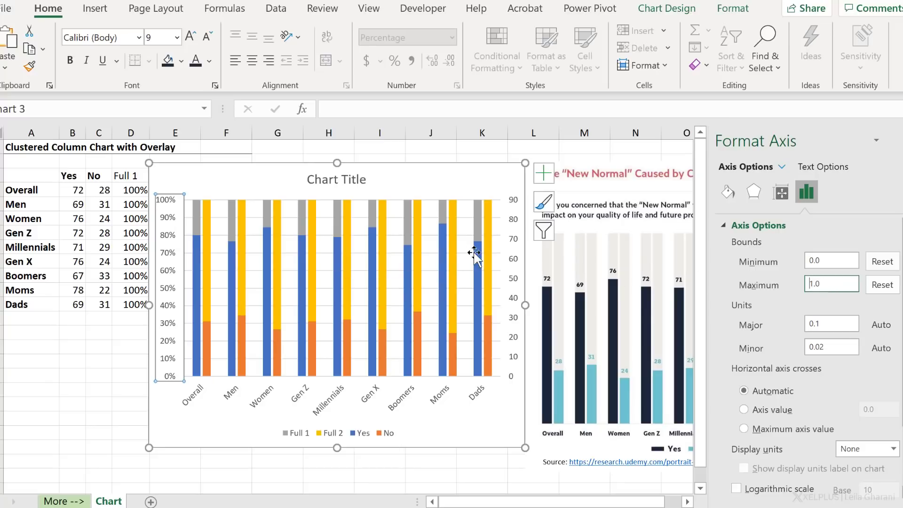
mouse_move(514, 266)
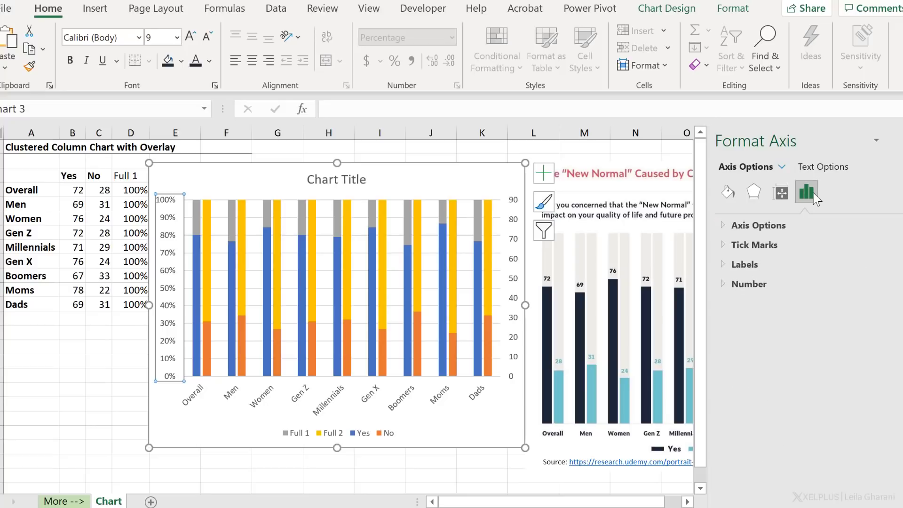
Set Label Position to None for both the primary and secondary vertical axes.
left_click(745, 265)
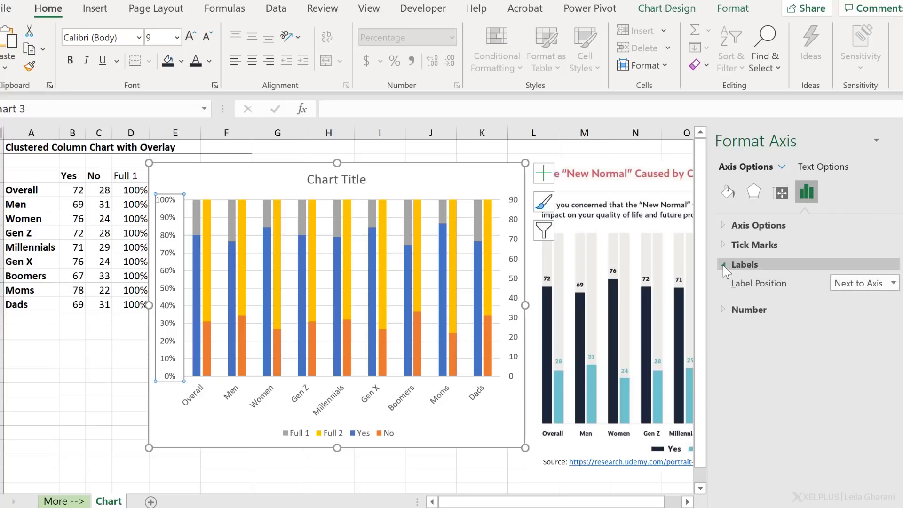
left_click(893, 283)
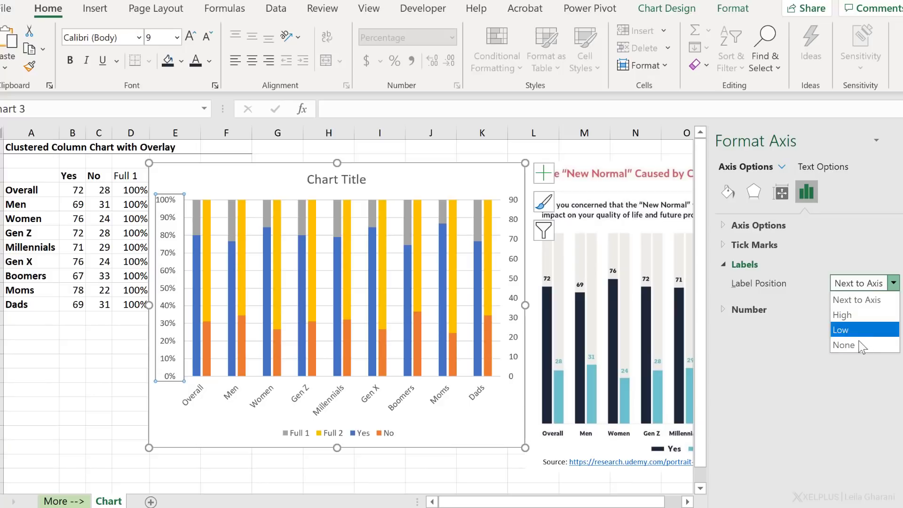
left_click(844, 345)
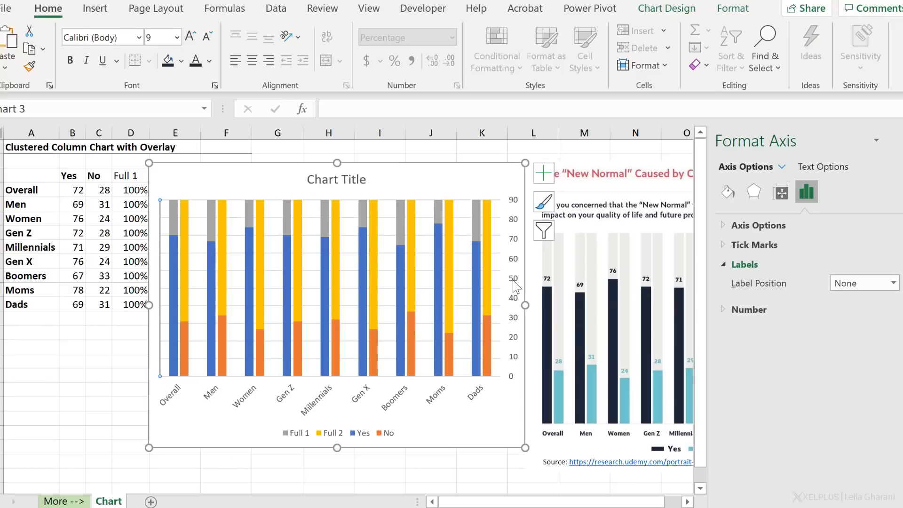
left_click(885, 283)
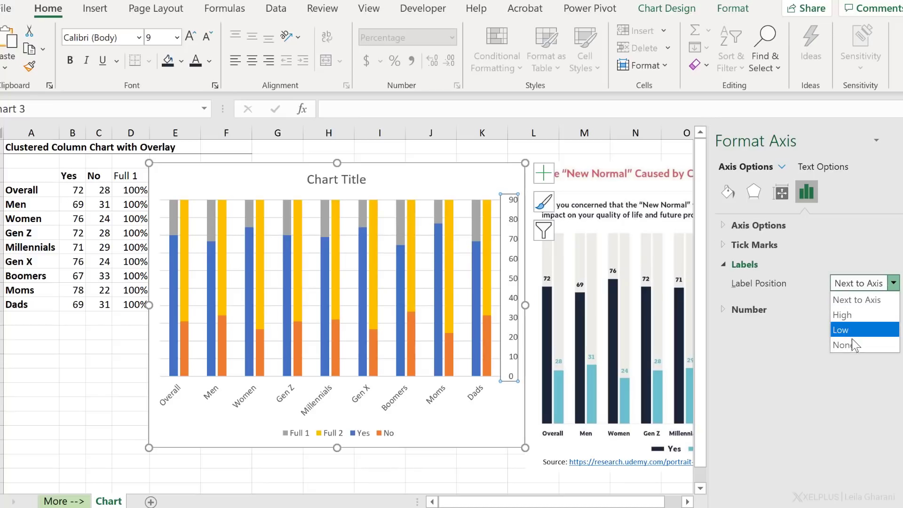
left_click(841, 344)
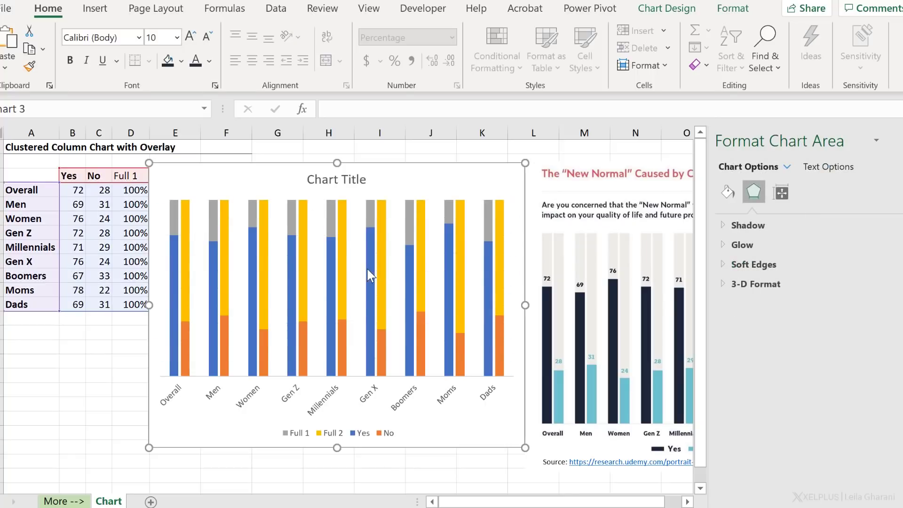
mouse_move(370, 275)
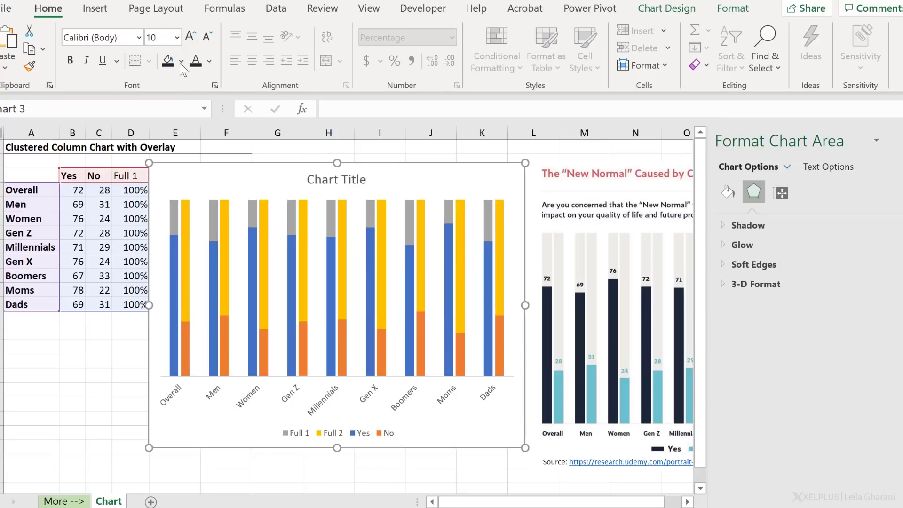
Fill the Yes bars with Blue-Gray, Text 2, Darker 50%.
left_click(181, 61)
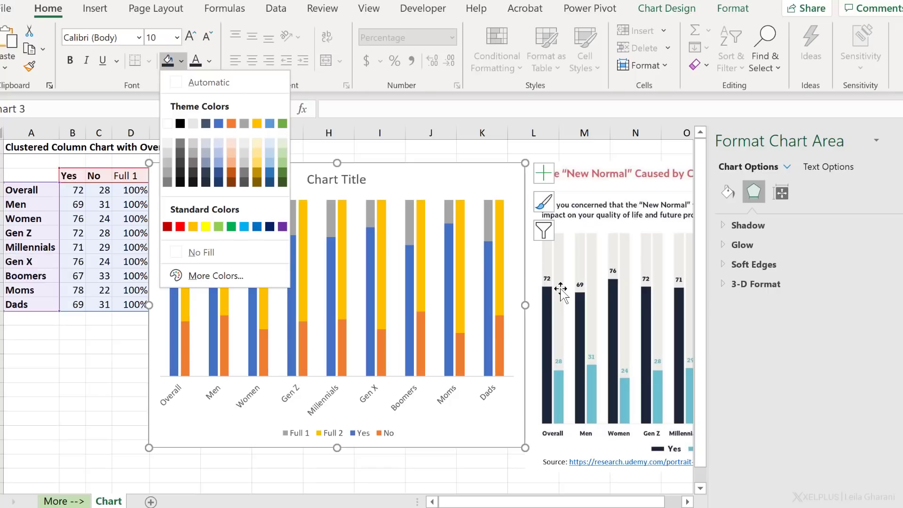
mouse_move(385, 254)
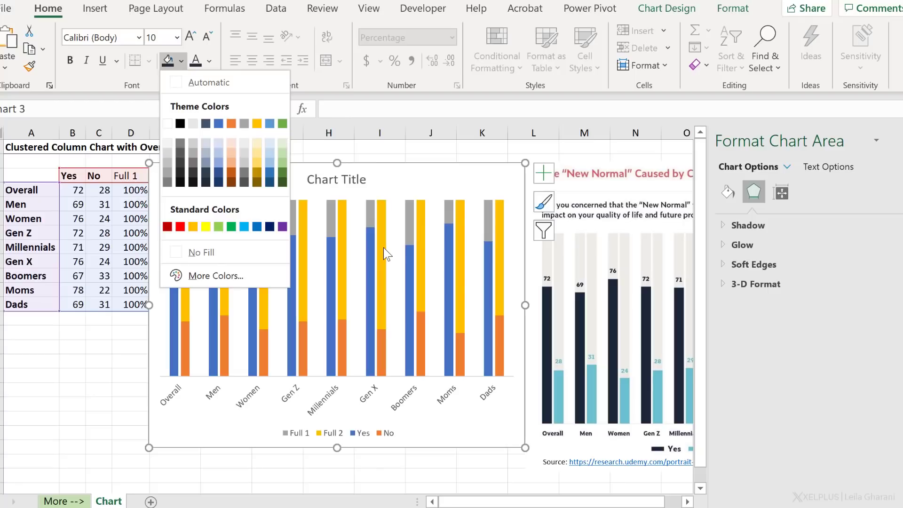
mouse_move(449, 226)
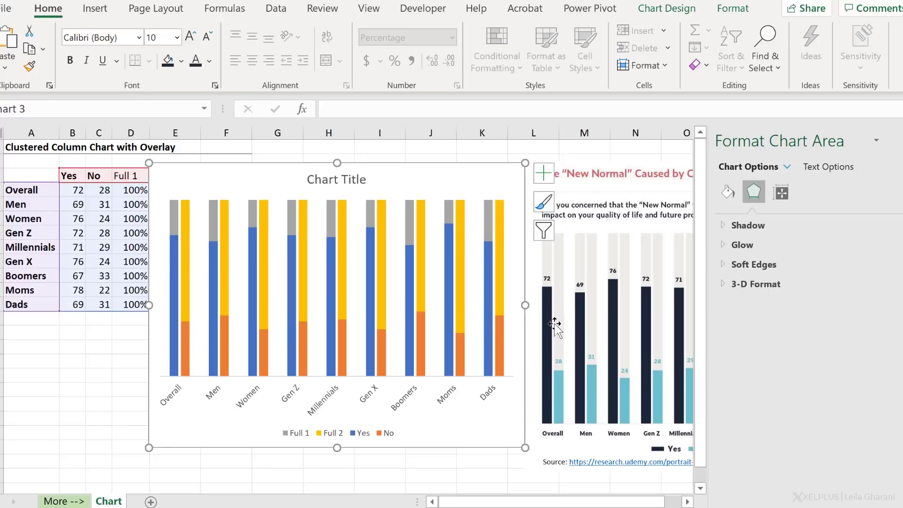
mouse_move(544, 400)
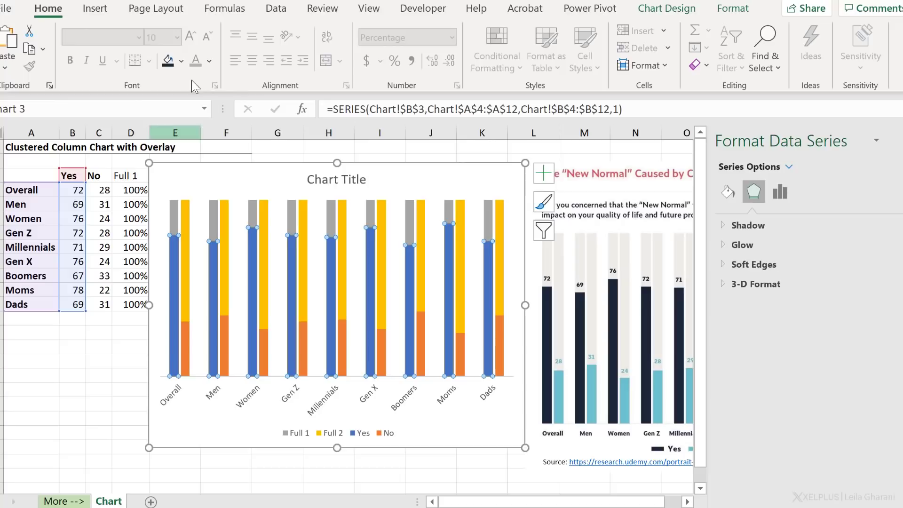
left_click(180, 62)
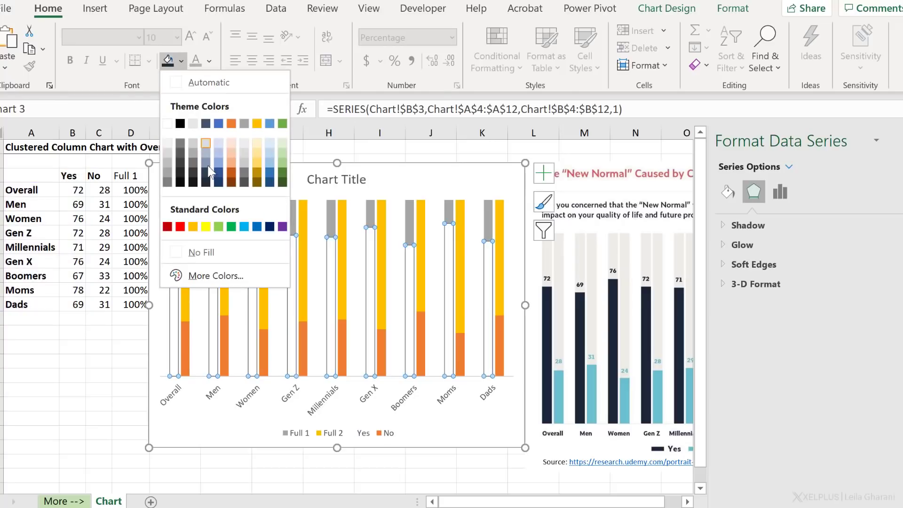
left_click(205, 183)
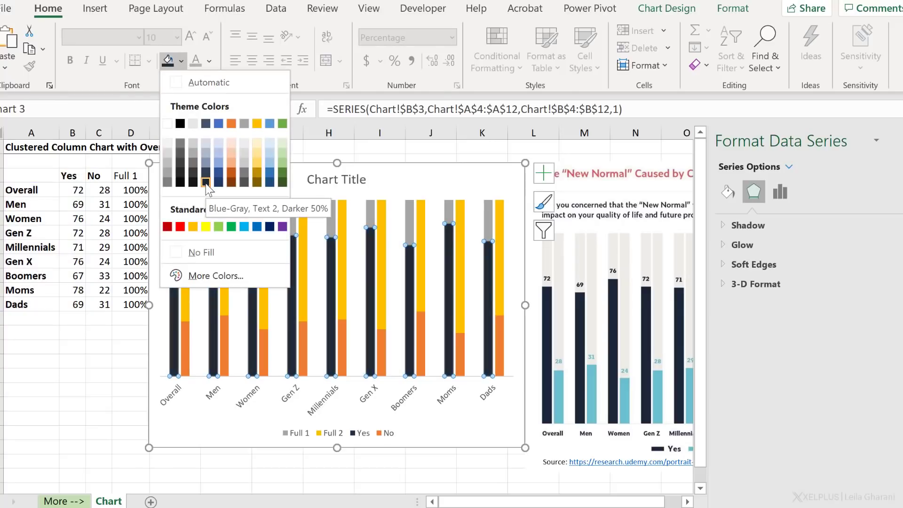
left_click(205, 184)
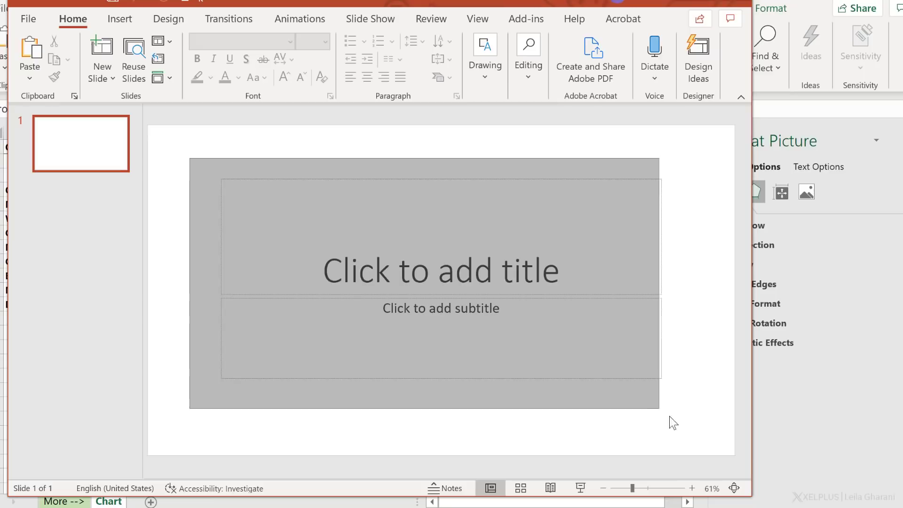
Paste the infographic picture onto the slide and start a rectangle shape beside it.
key("ctrl+v")
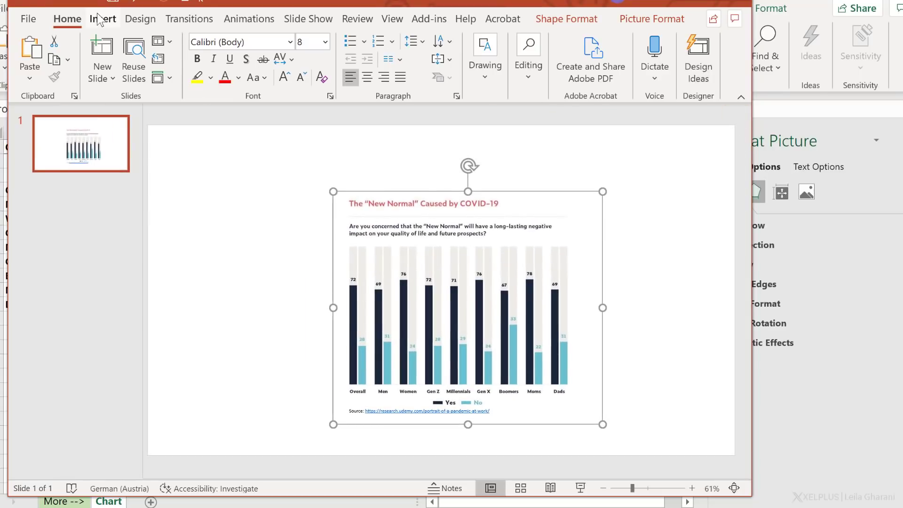
left_click(190, 53)
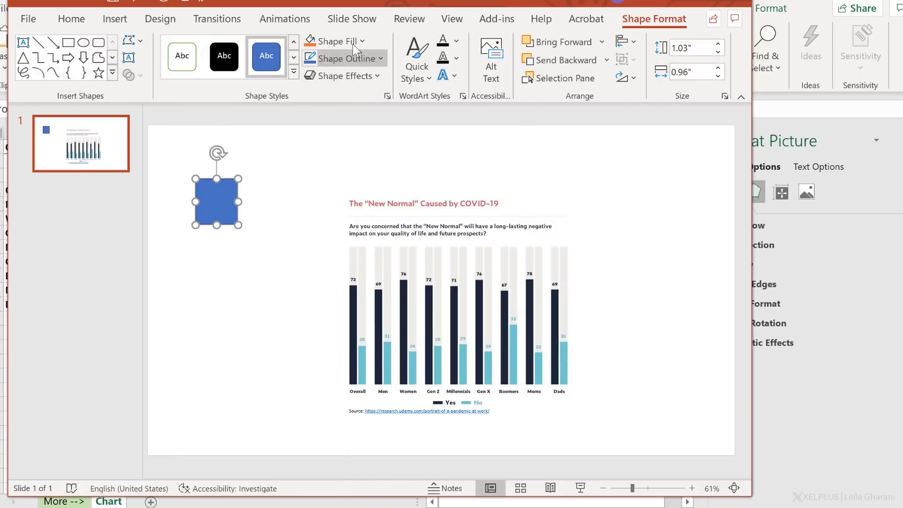
Fill the sample square with the teal eyedropped from an infographic No bar.
left_click(360, 42)
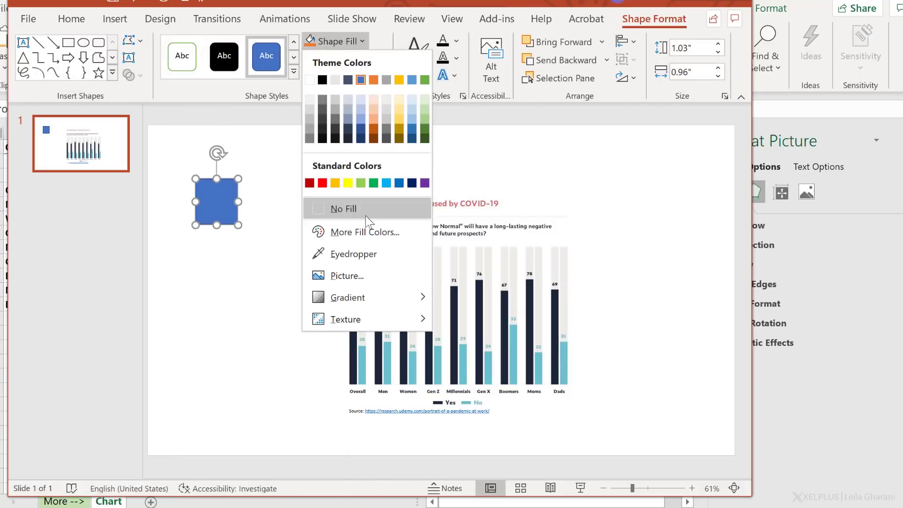
mouse_move(359, 256)
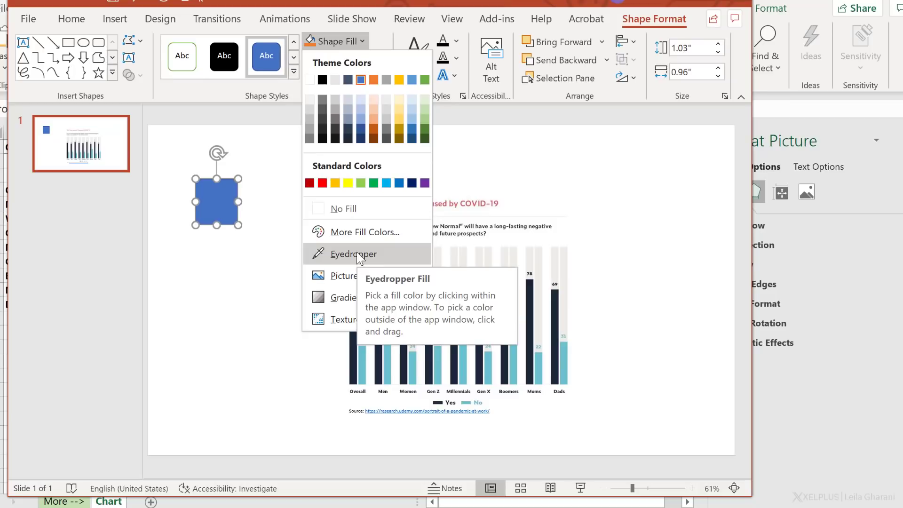
left_click(354, 254)
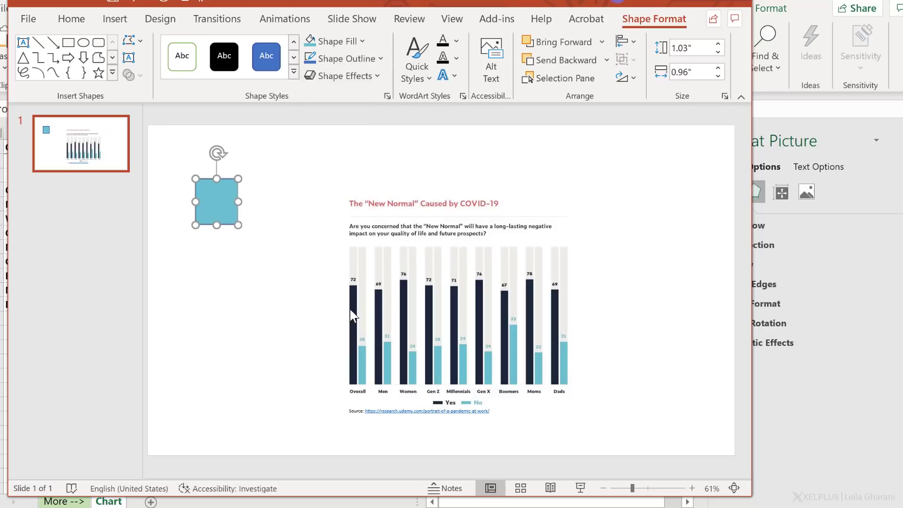
mouse_move(325, 257)
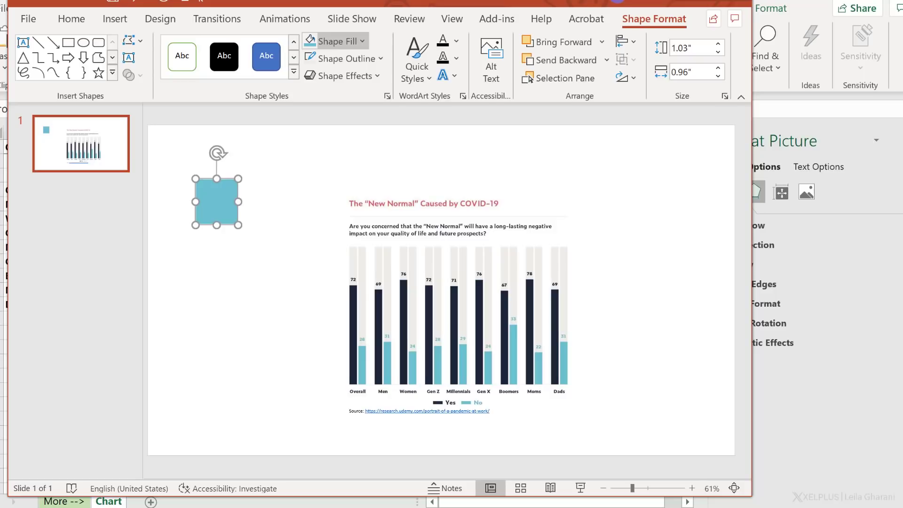
Read the square's teal fill hex code #6BC0D2 from More Fill Colors and copy it.
left_click(339, 41)
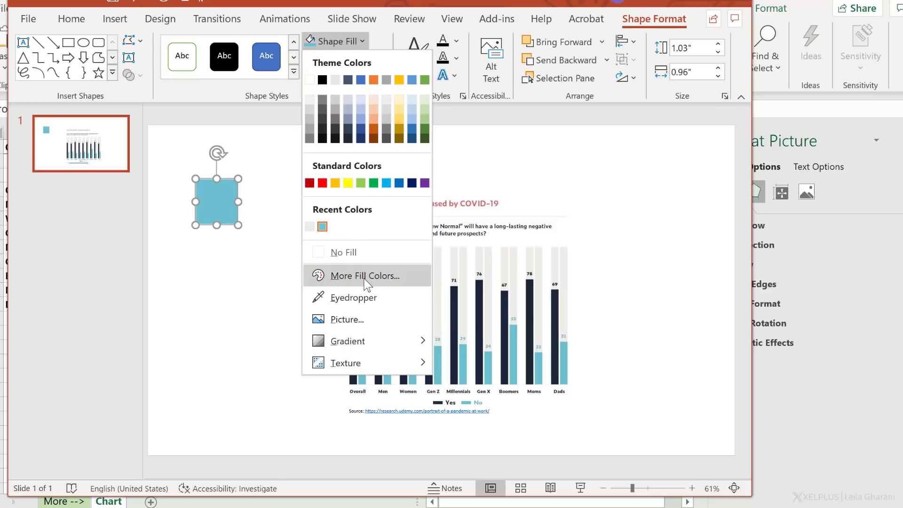
left_click(363, 276)
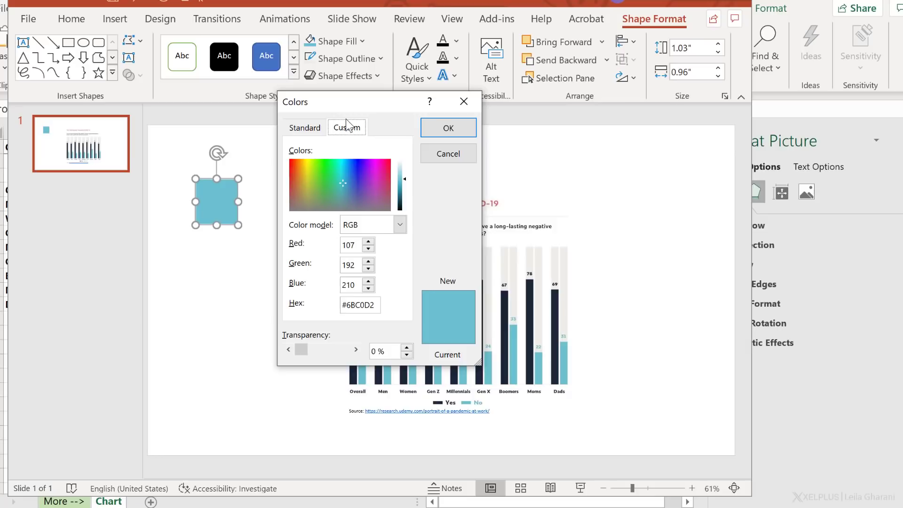
left_click(359, 305)
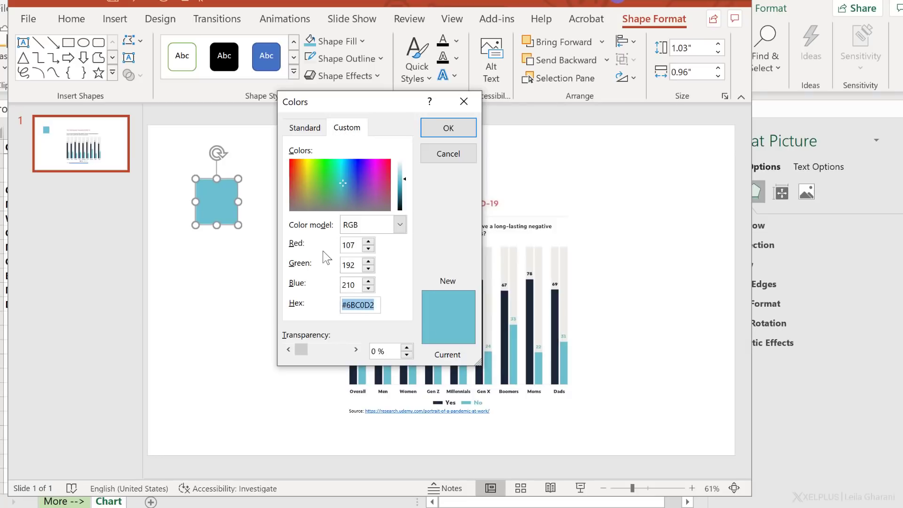
mouse_move(381, 290)
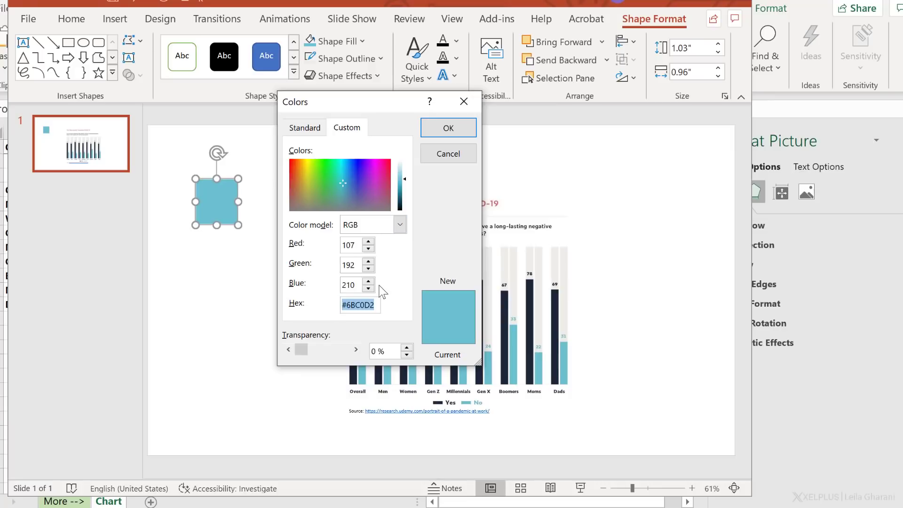
left_click(447, 128)
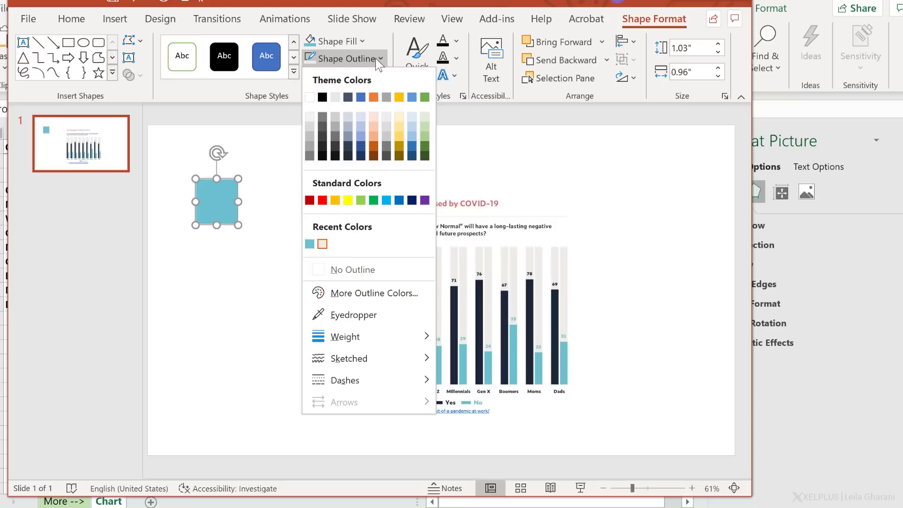
Copy the square's gray outline hex code #EDECE7 from More Outline Colors.
left_click(374, 294)
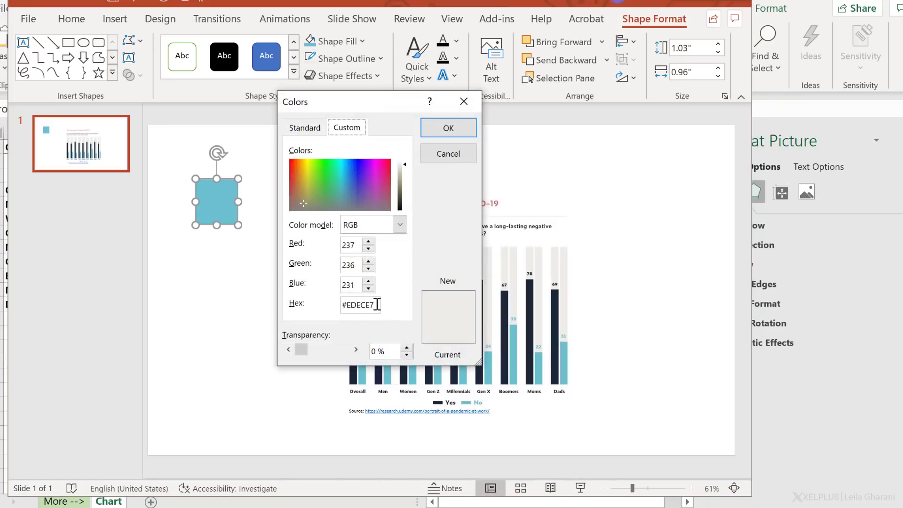
key("Ctrl+C")
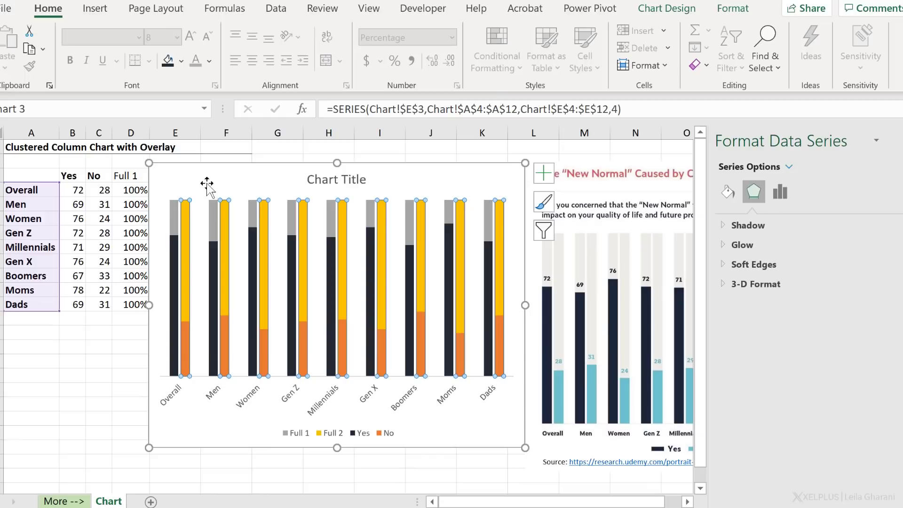
Recolour the Full 2 bars light gray with custom hex #EDECE7.
left_click(183, 62)
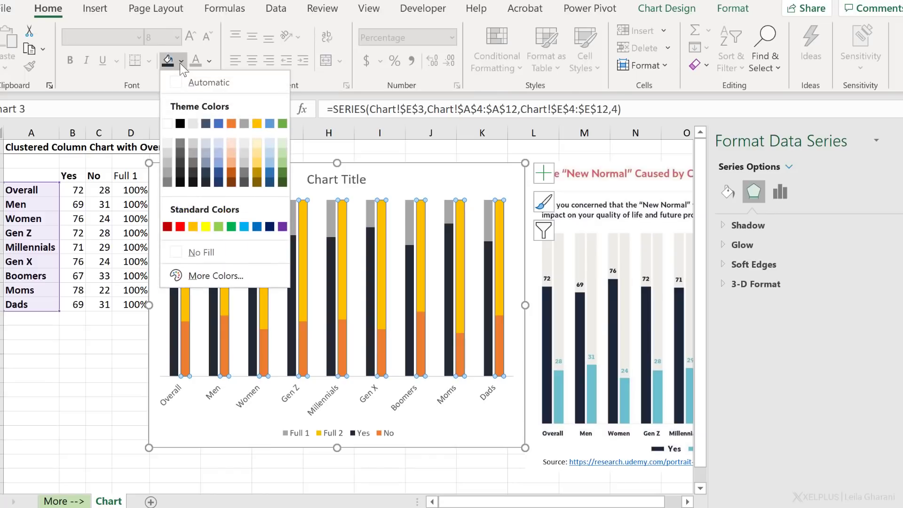
left_click(215, 275)
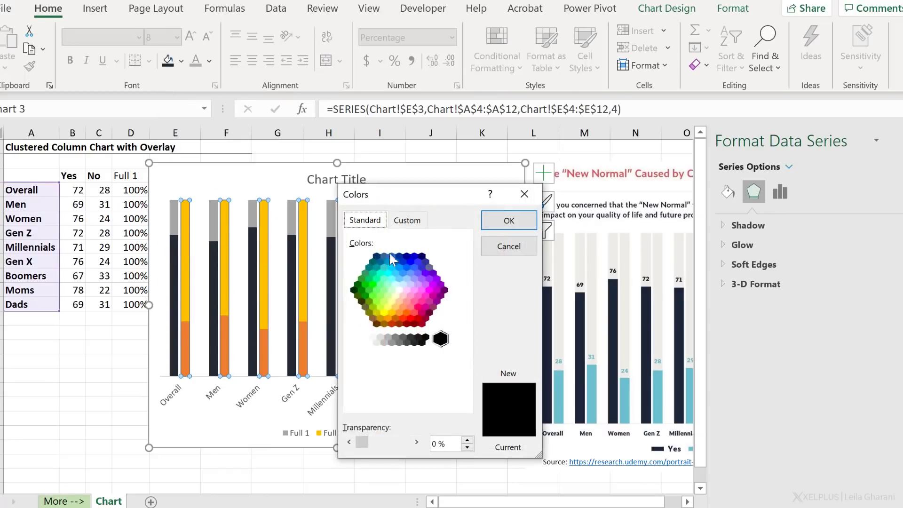
left_click(407, 220)
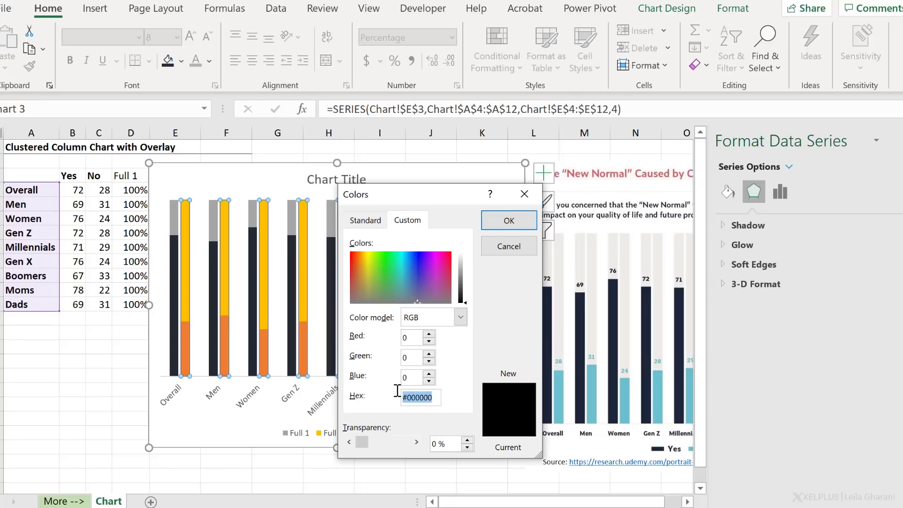
type("#EDECE7")
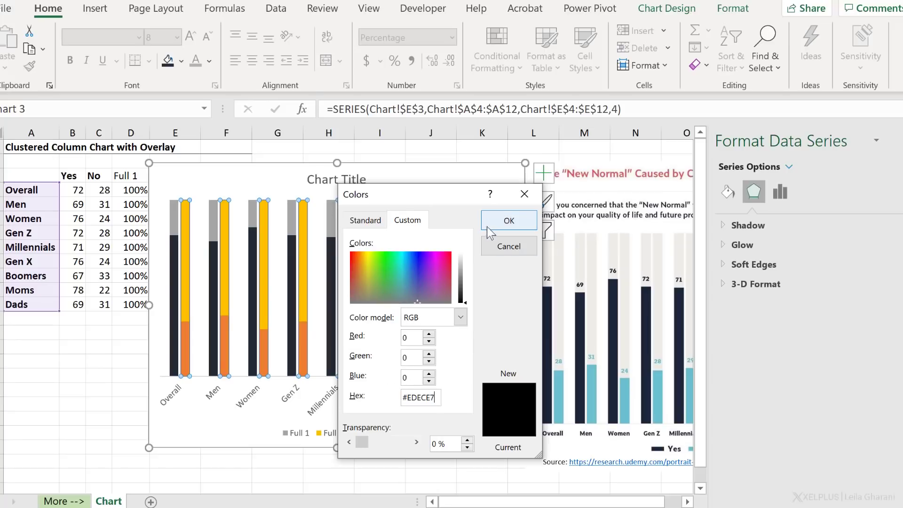
left_click(508, 221)
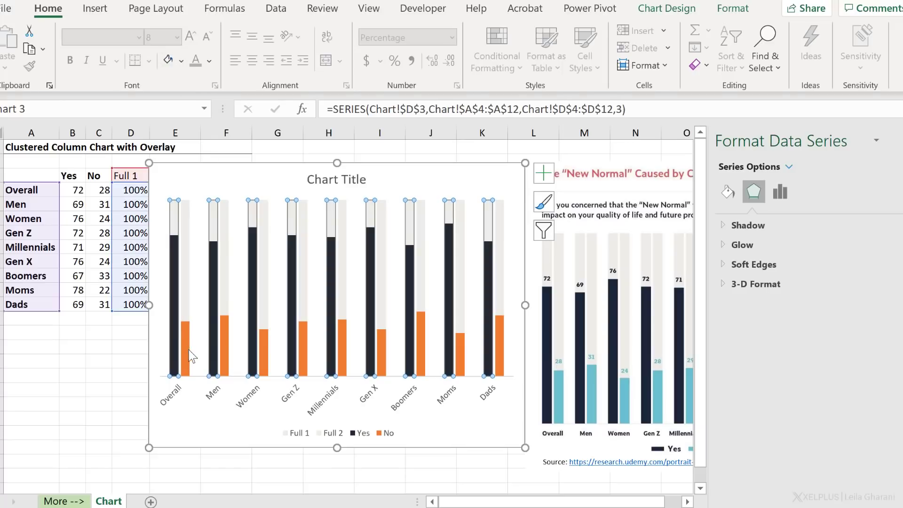
Recolour the No bars teal by pasting hex #6BC0D2 from the clipboard.
left_click(184, 344)
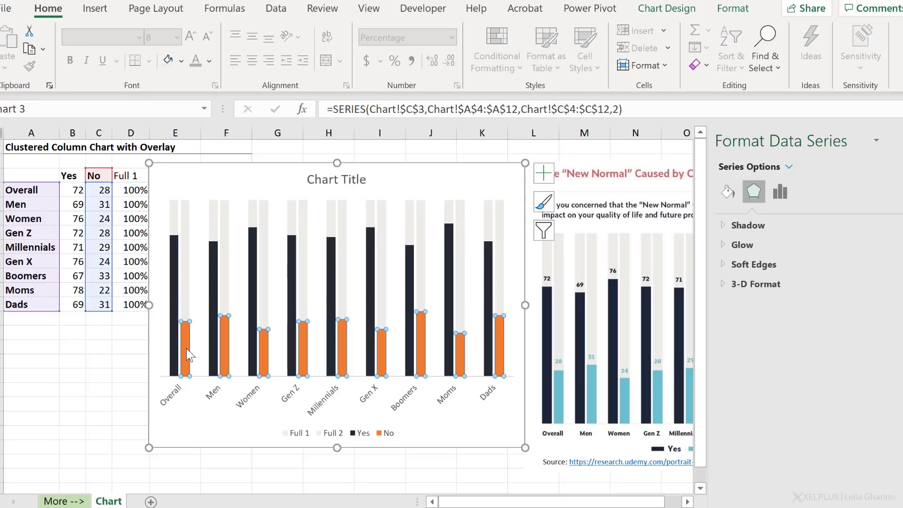
left_click(180, 61)
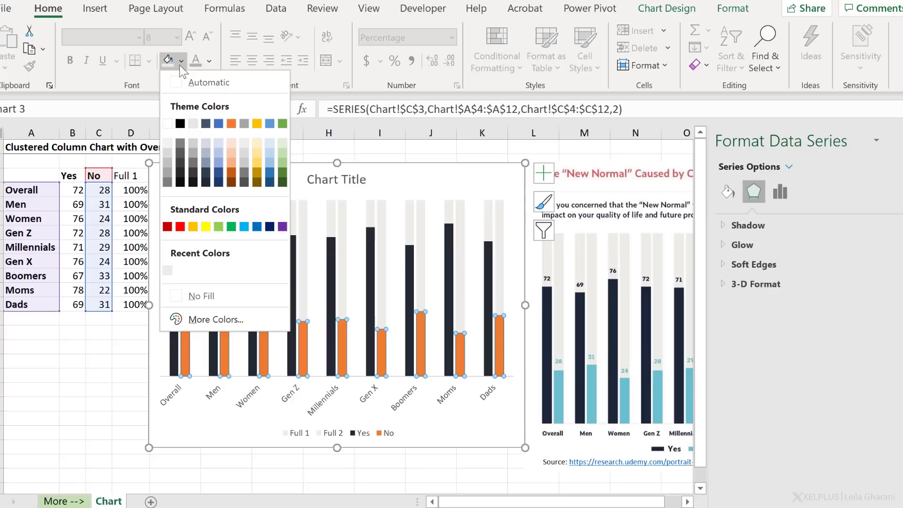
left_click(215, 320)
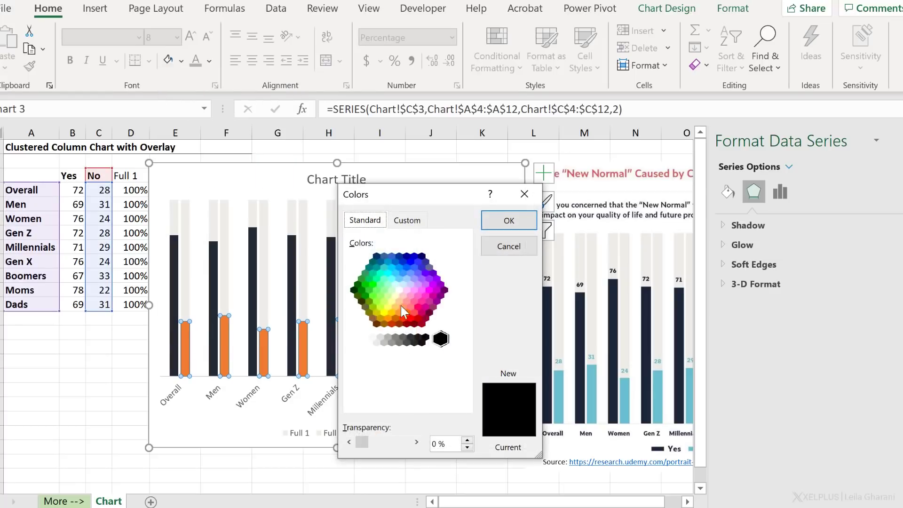
left_click(407, 220)
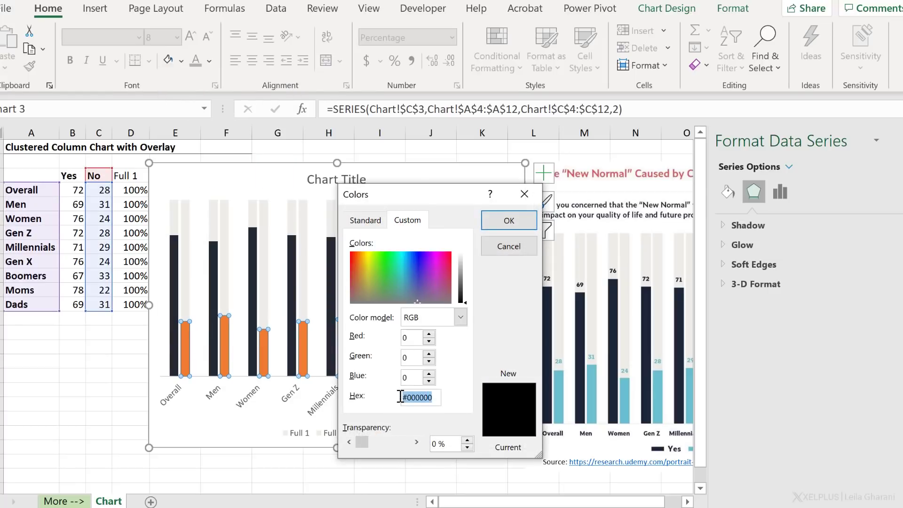
key("Win+V")
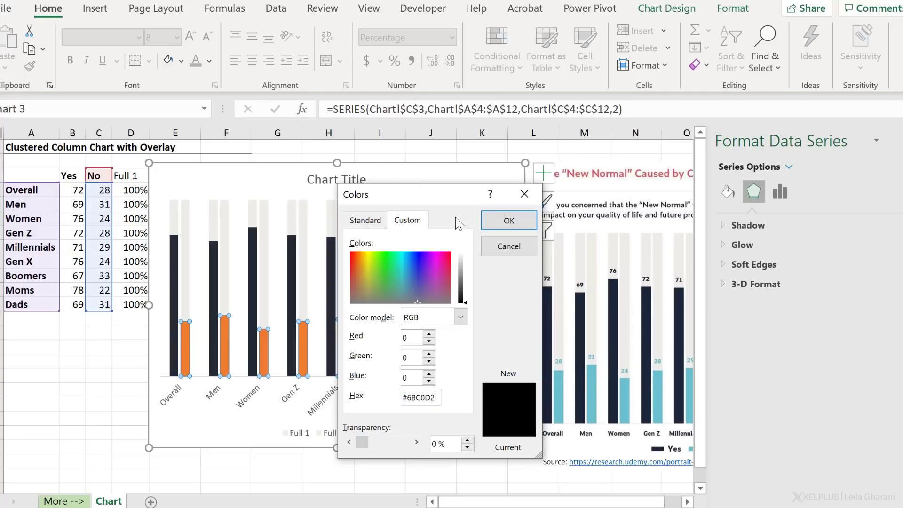
left_click(509, 220)
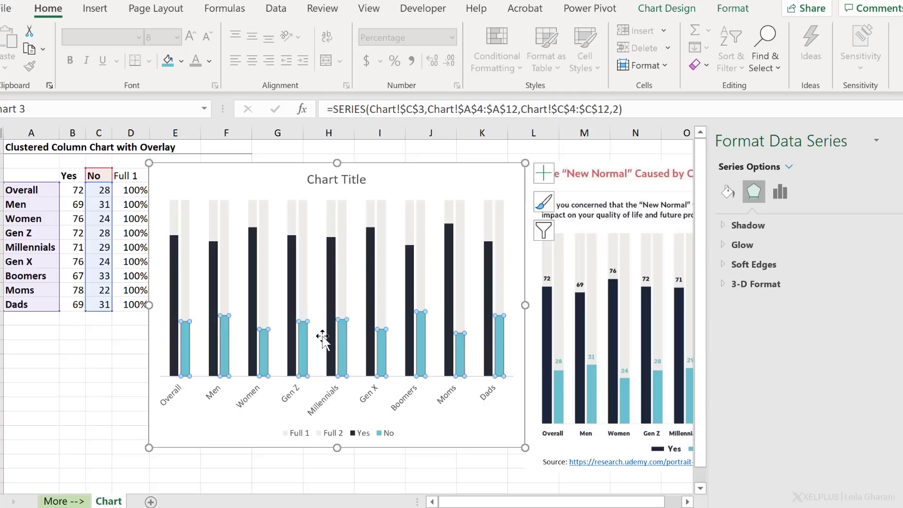
mouse_move(472, 329)
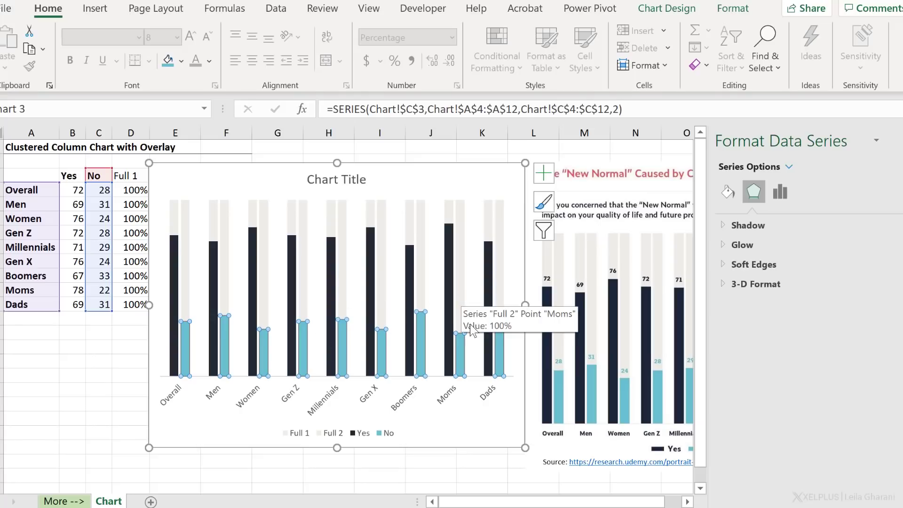
mouse_move(525, 426)
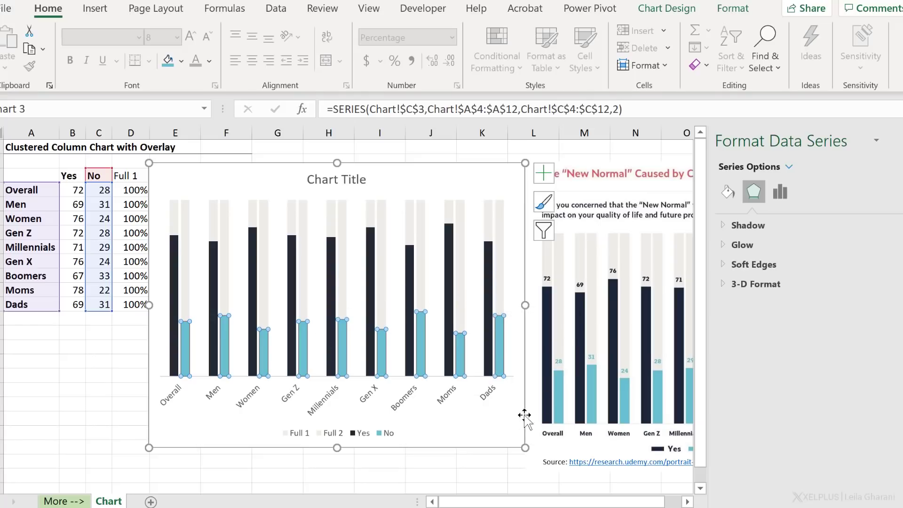
mouse_move(557, 439)
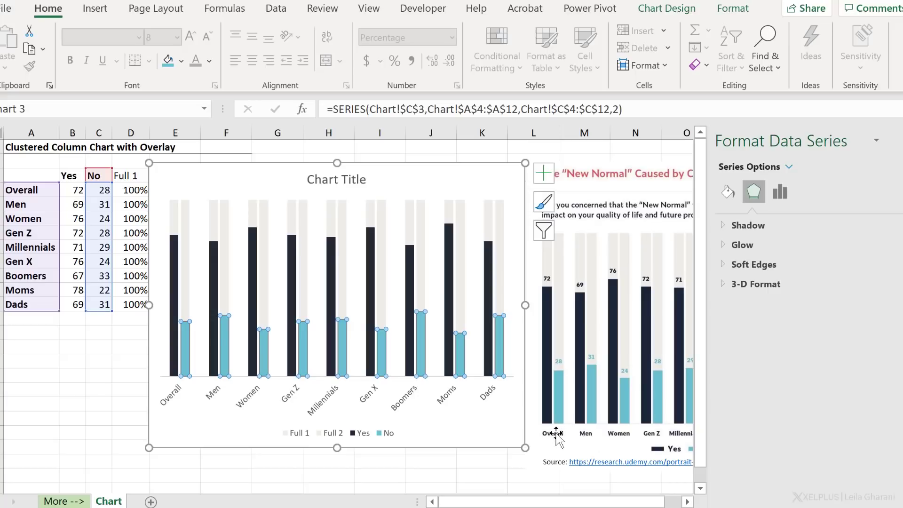
mouse_move(488, 364)
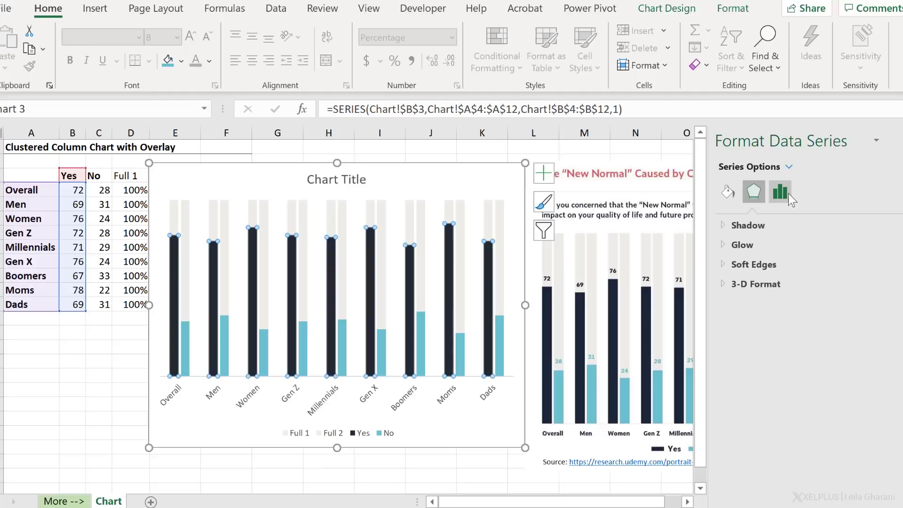
Set the Full 2 series gap width to 100% in Series Options.
left_click(779, 192)
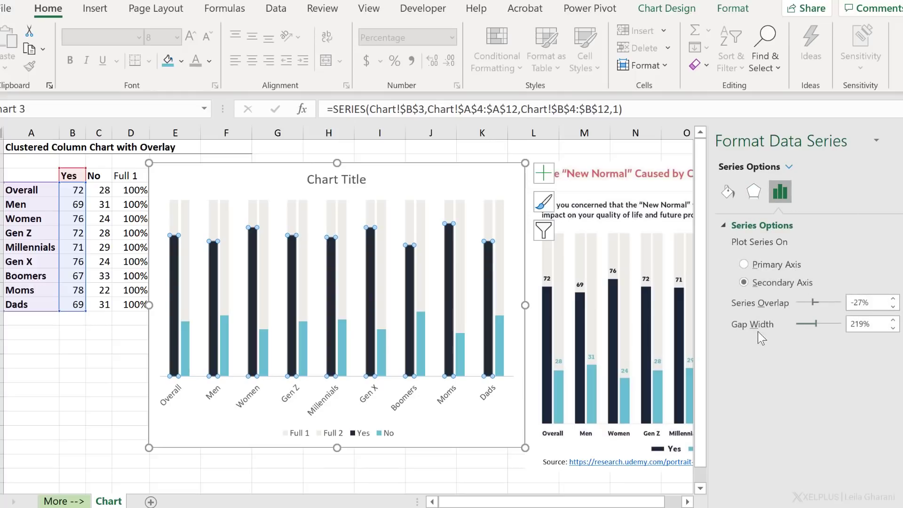
left_click(864, 324)
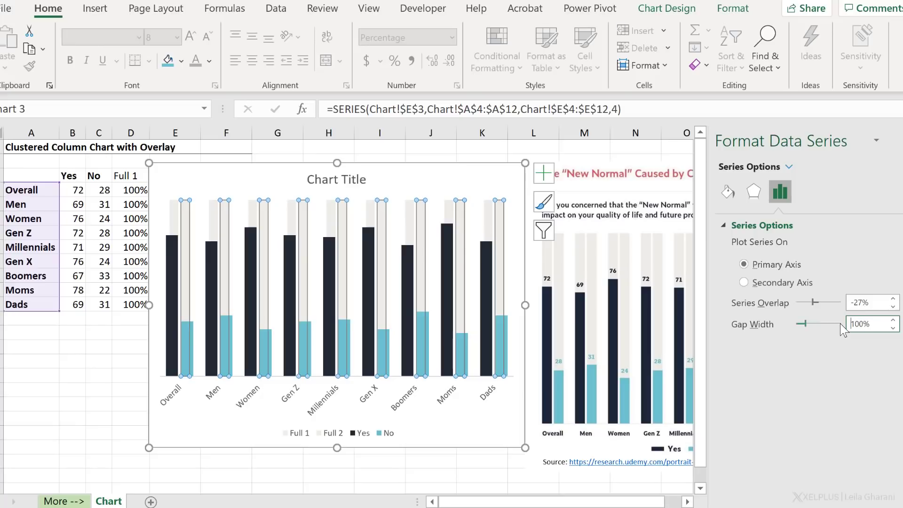
mouse_move(223, 409)
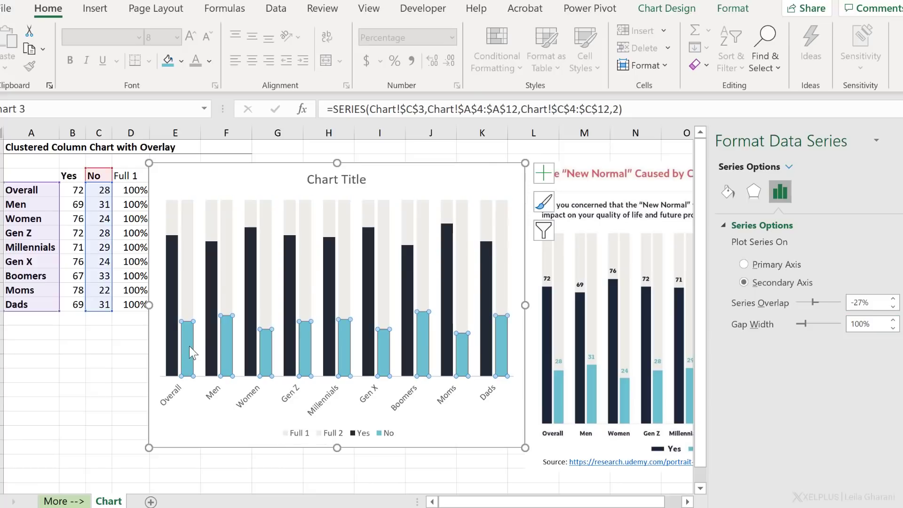
Add value labels to the No bars and select them for formatting.
right_click(187, 350)
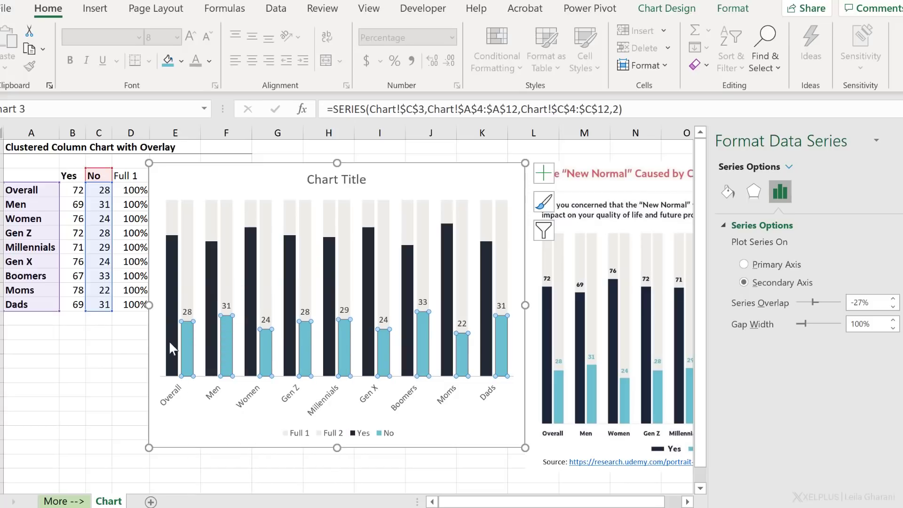
left_click(172, 237)
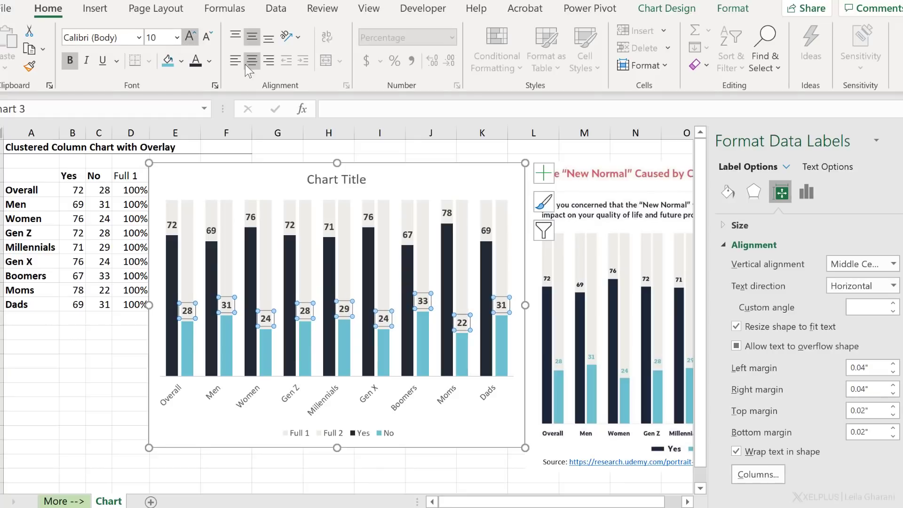
mouse_move(502, 374)
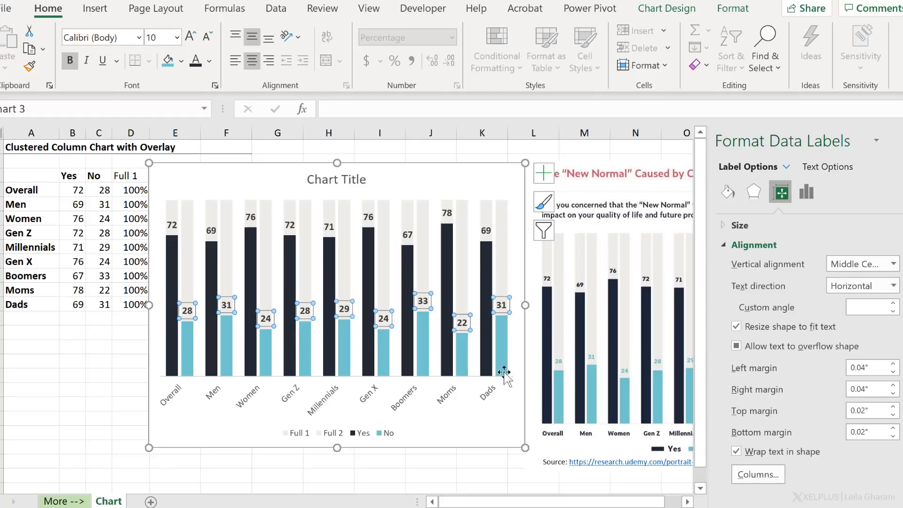
left_click(208, 60)
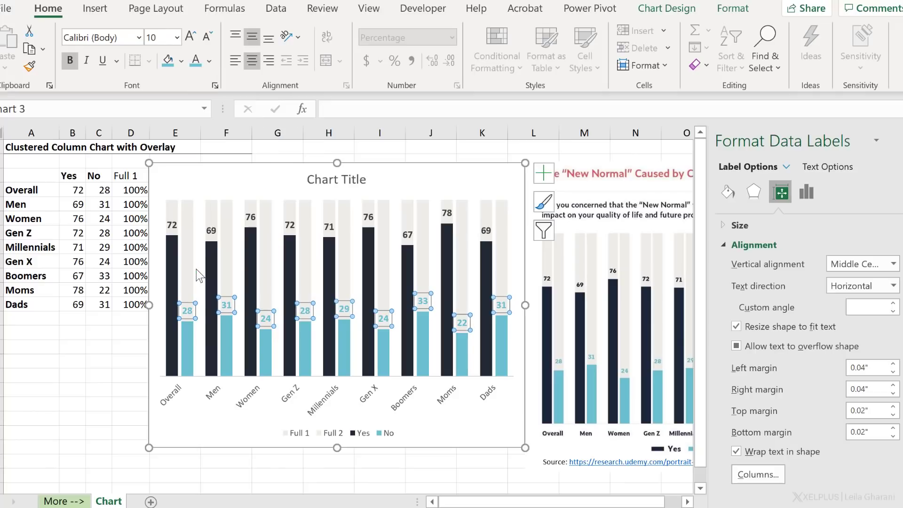
mouse_move(150, 305)
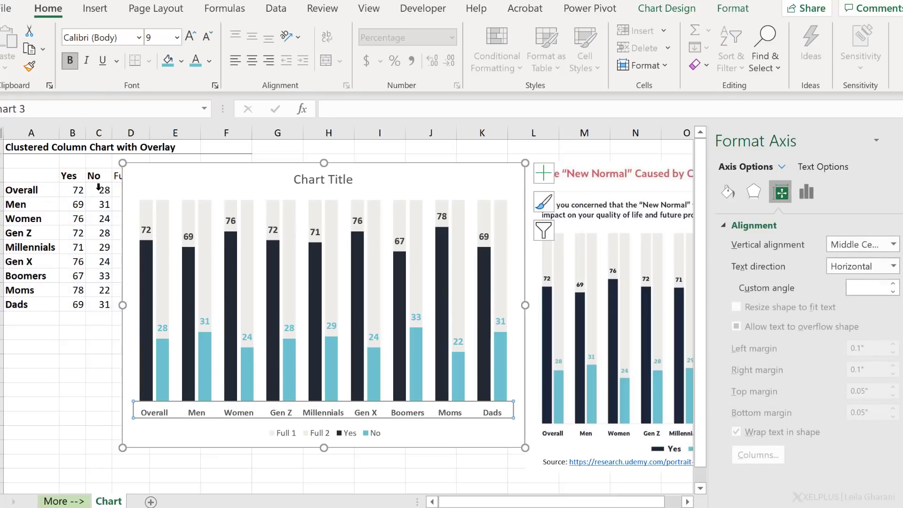
mouse_move(392, 435)
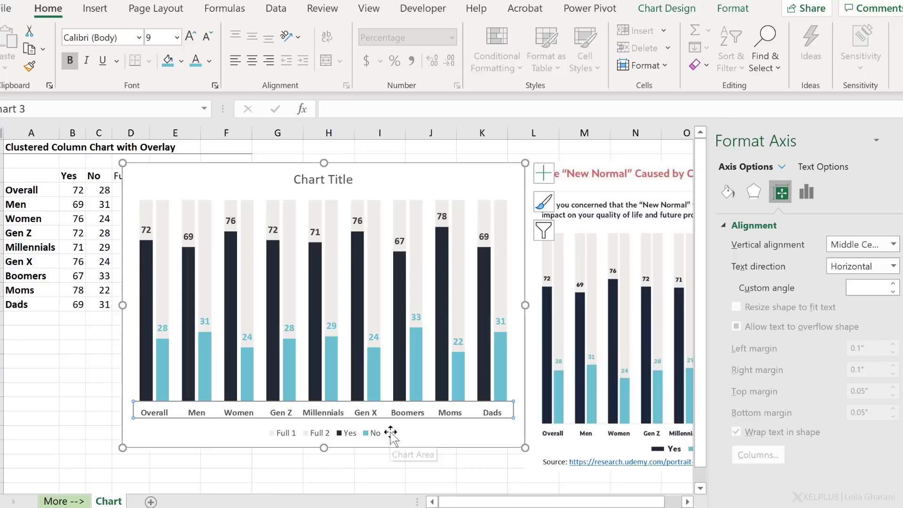
mouse_move(289, 444)
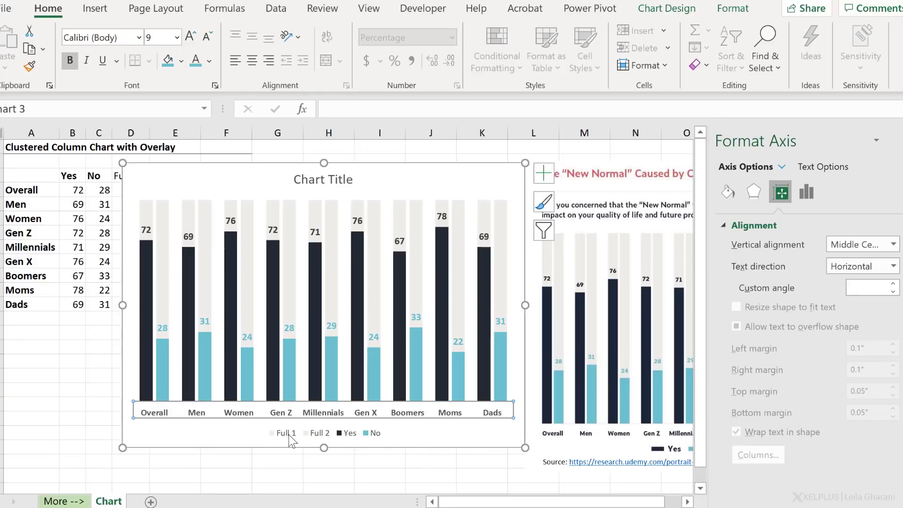
Delete the Full 1 and Full 2 entries from the legend, leaving Yes and No.
left_click(318, 433)
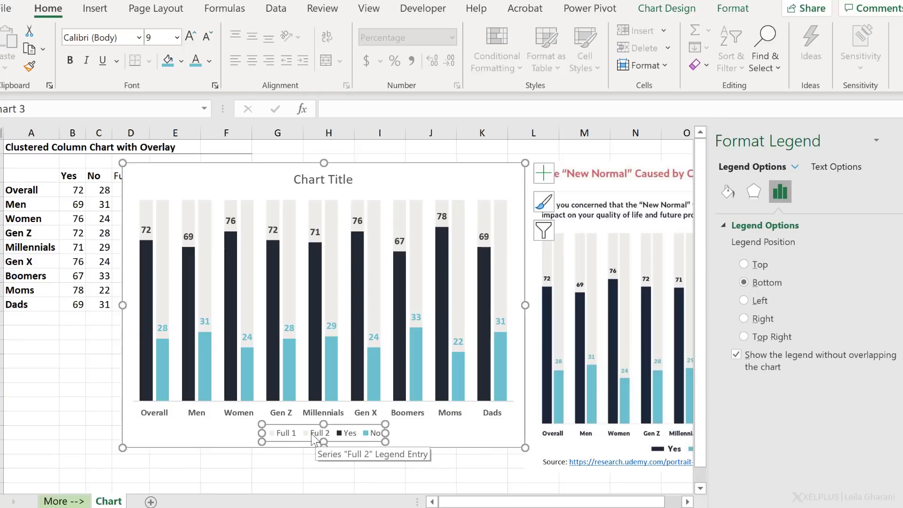
left_click(285, 433)
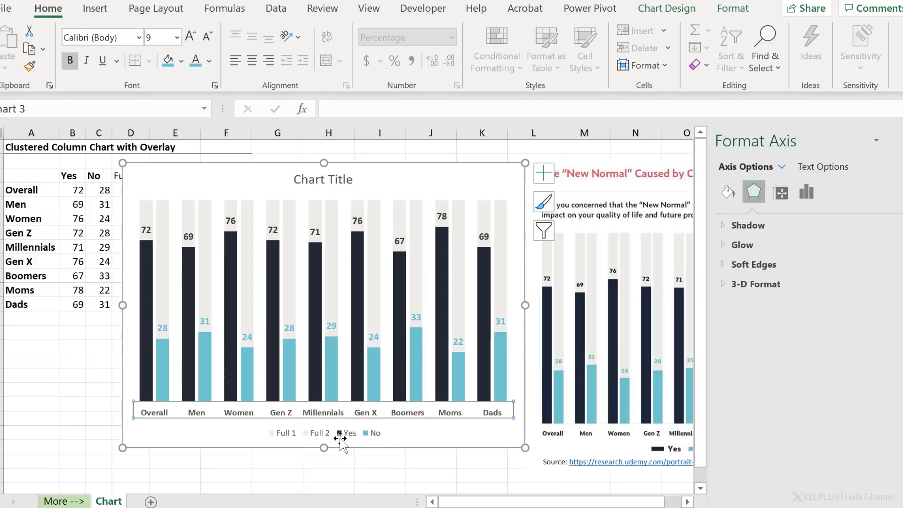
left_click(282, 433)
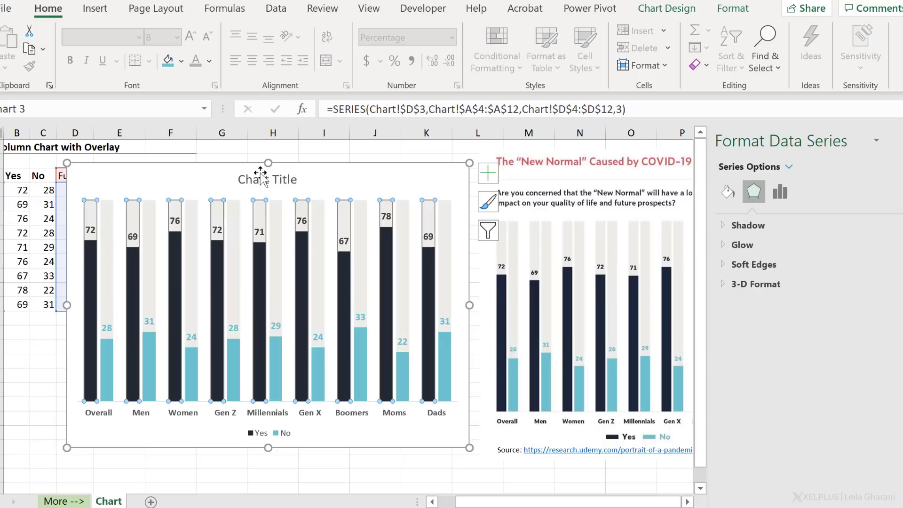
Remove the chart title, shrink the plot area's top, and start a question text box.
left_click(268, 179)
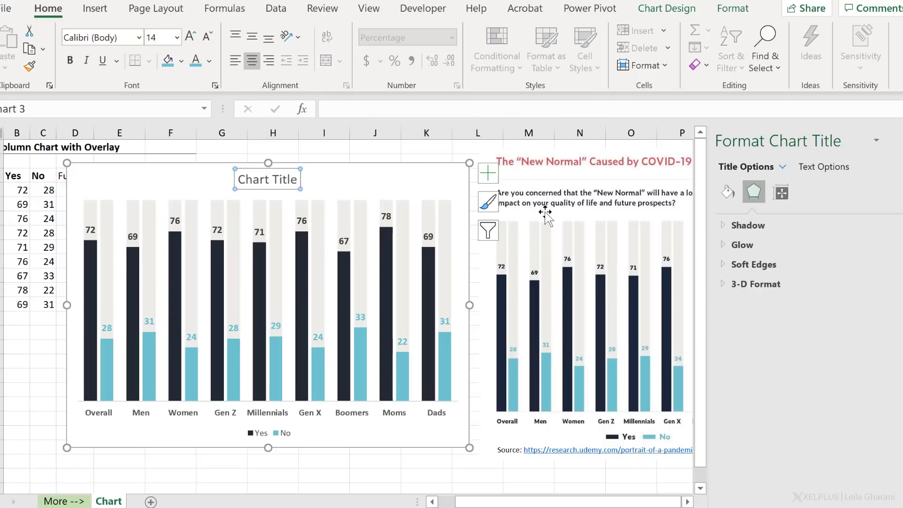
mouse_move(314, 188)
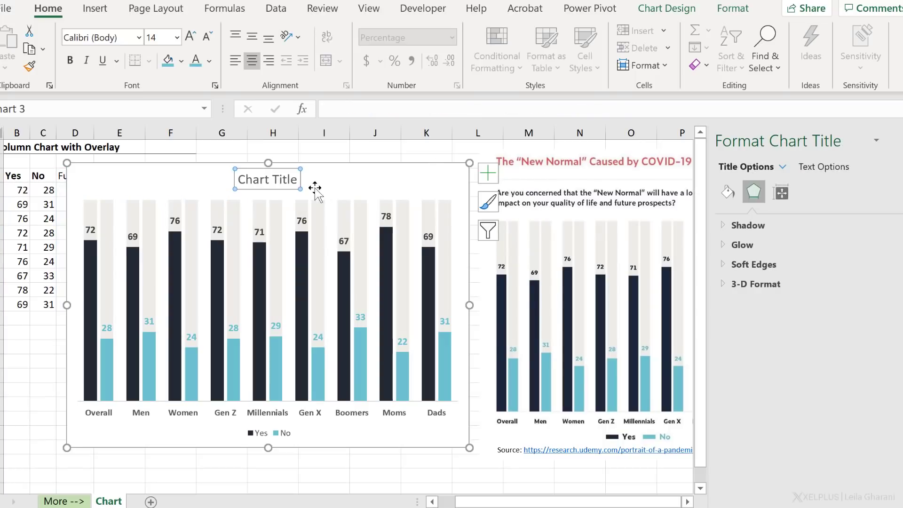
mouse_move(286, 189)
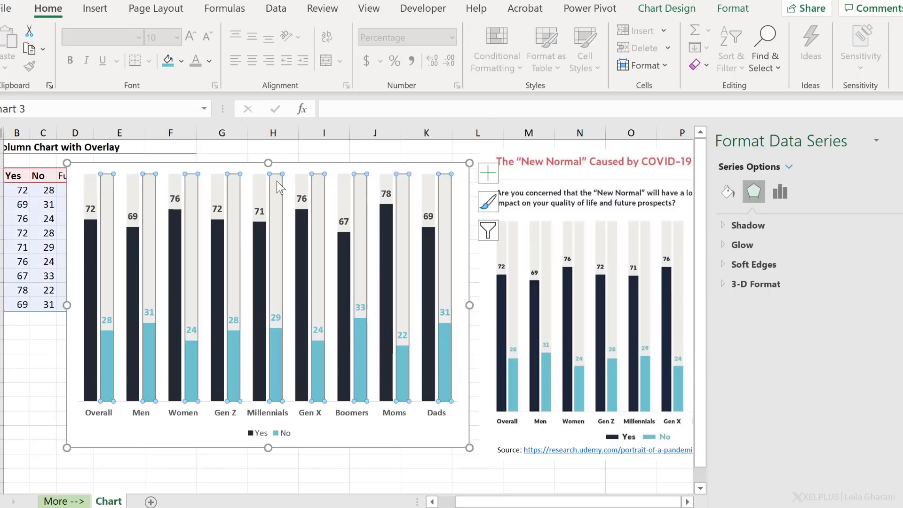
left_click(258, 211)
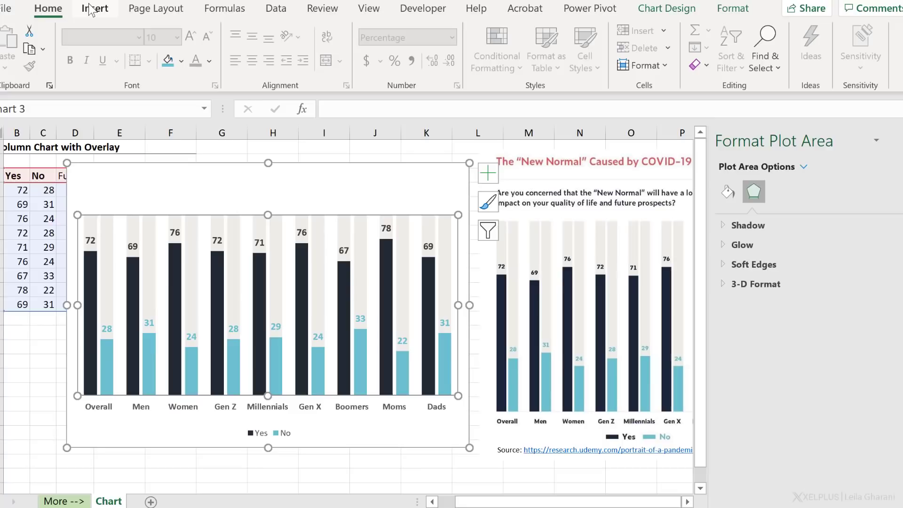
left_click(94, 8)
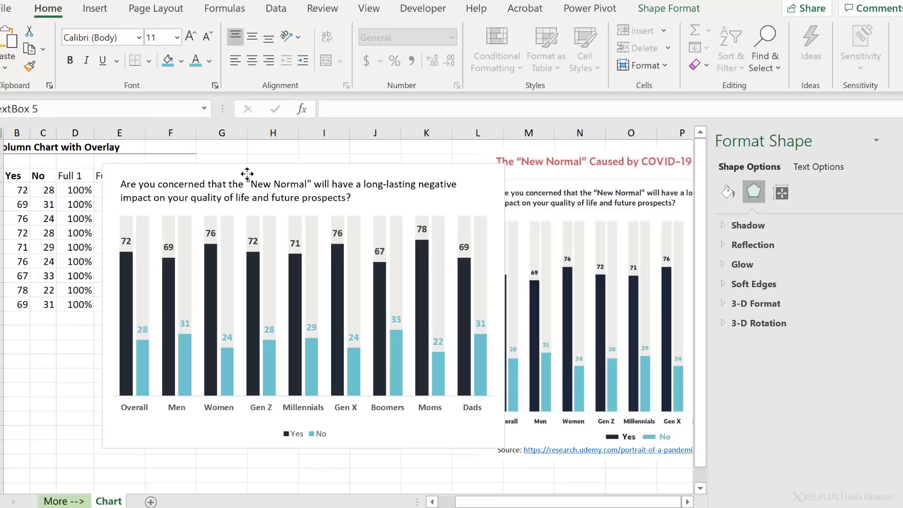
Group the survey question text box with the chart into one object.
left_click(246, 190)
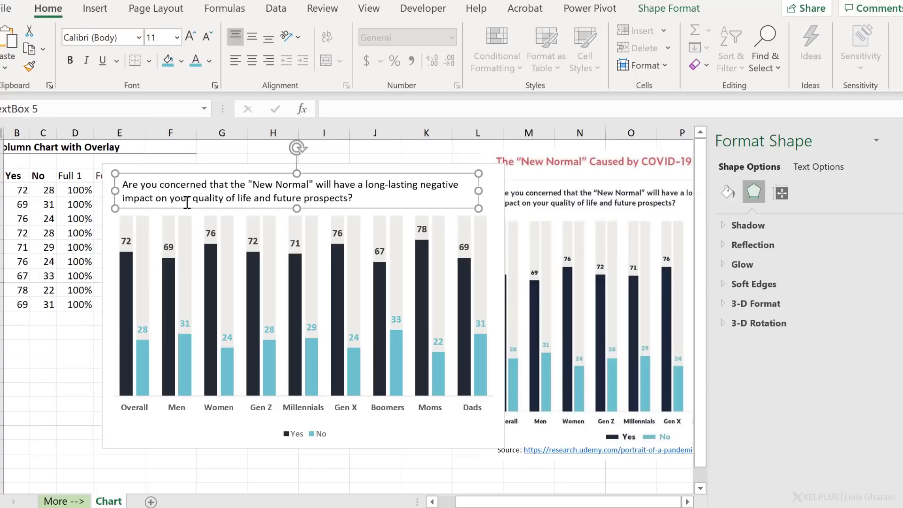
mouse_move(182, 164)
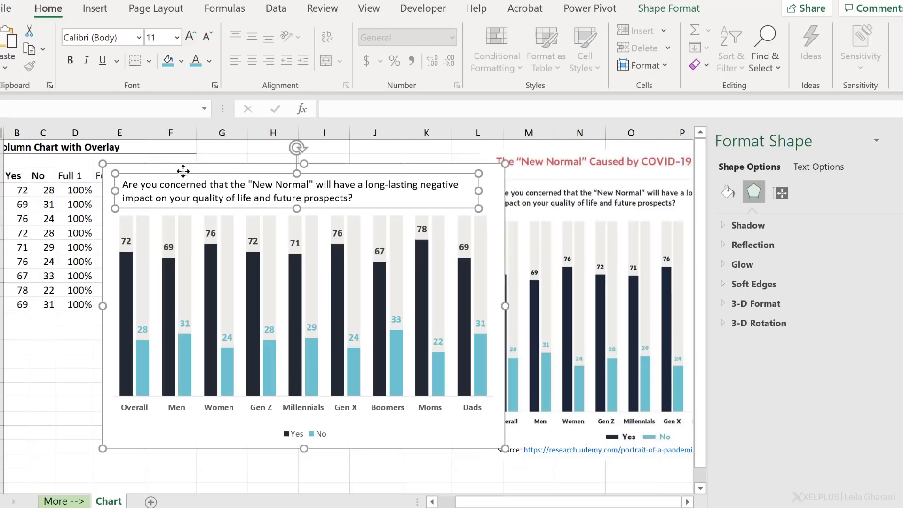
mouse_move(664, 14)
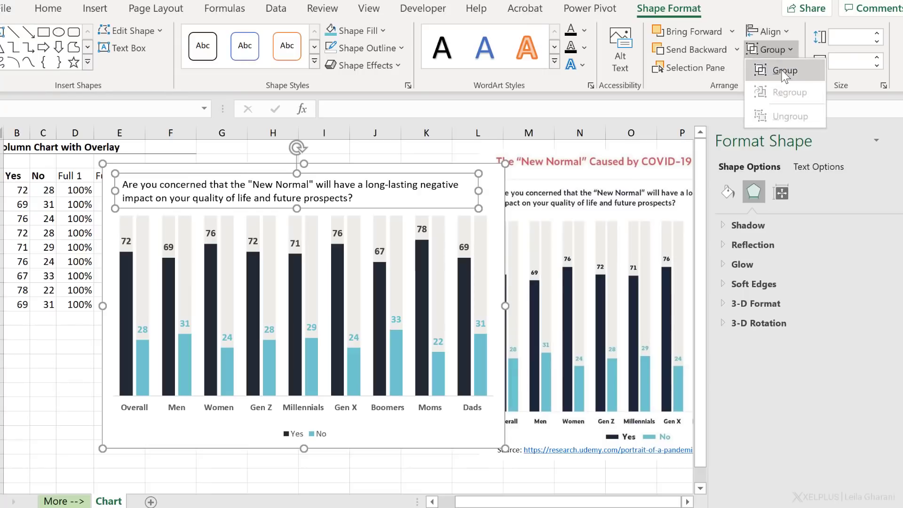
left_click(785, 70)
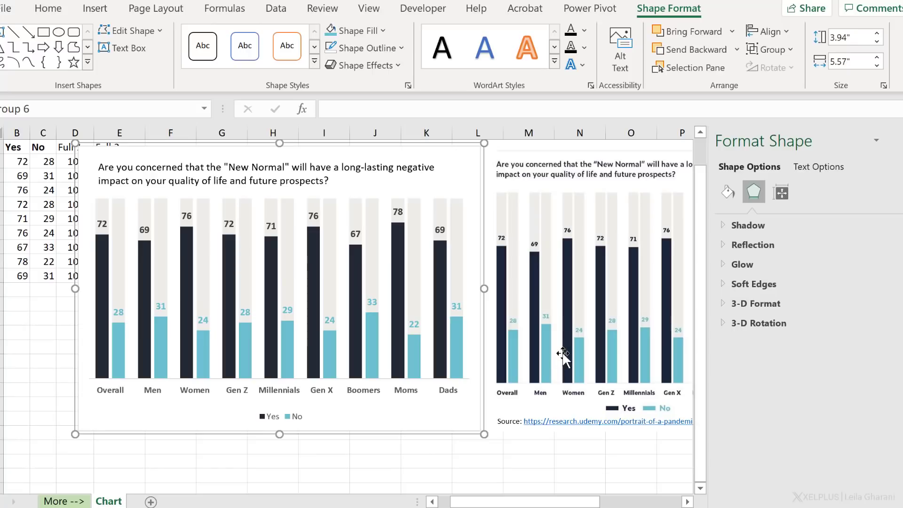
mouse_move(670, 427)
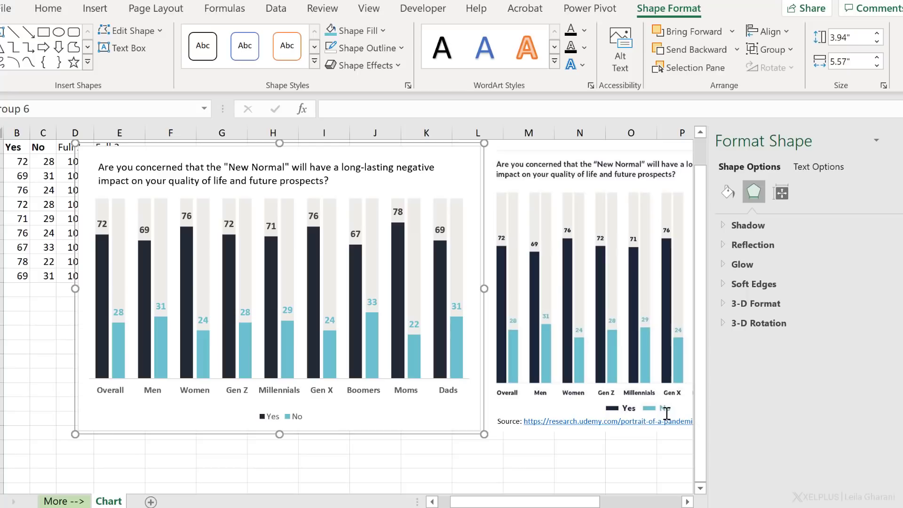
mouse_move(643, 375)
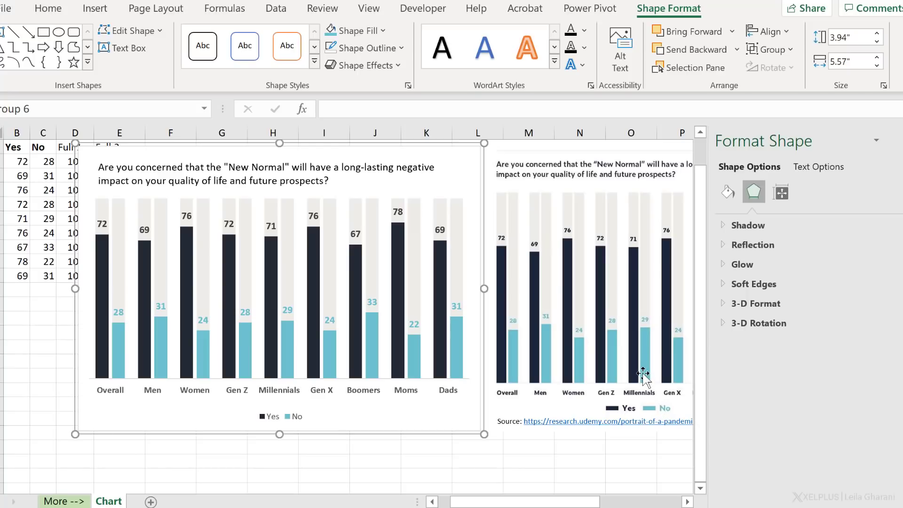
Select the chart's No legend entry inside the group to colour it teal.
left_click(279, 416)
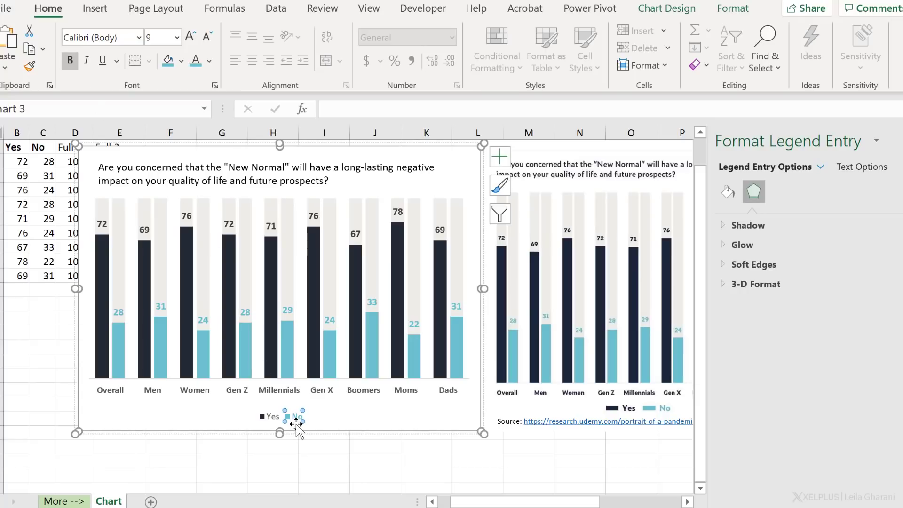
mouse_move(659, 414)
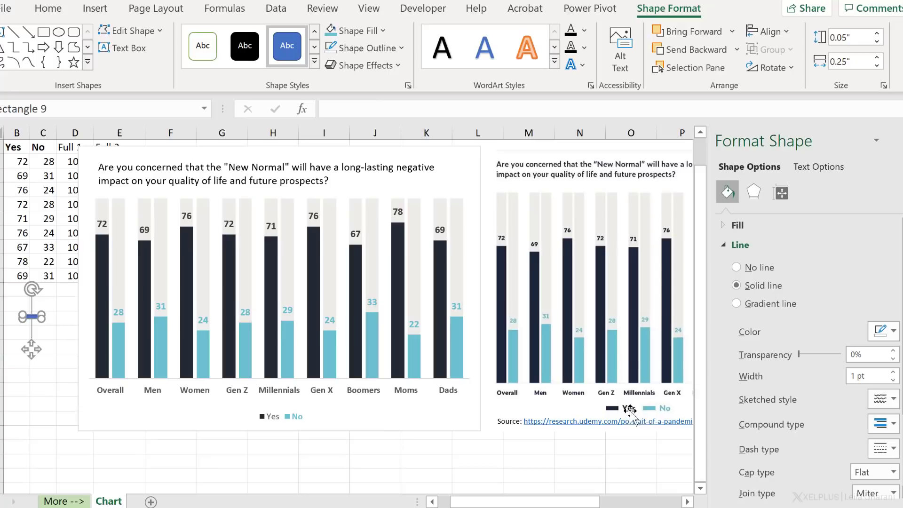
mouse_move(655, 410)
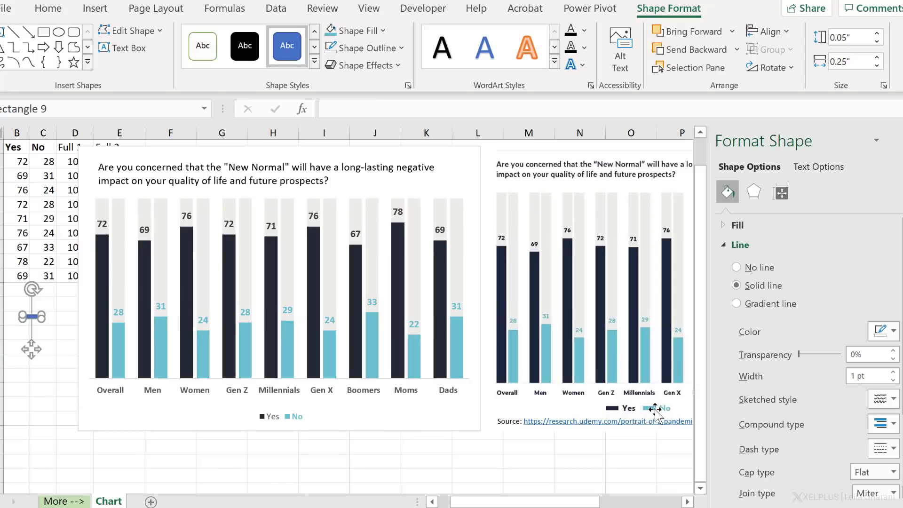
mouse_move(618, 410)
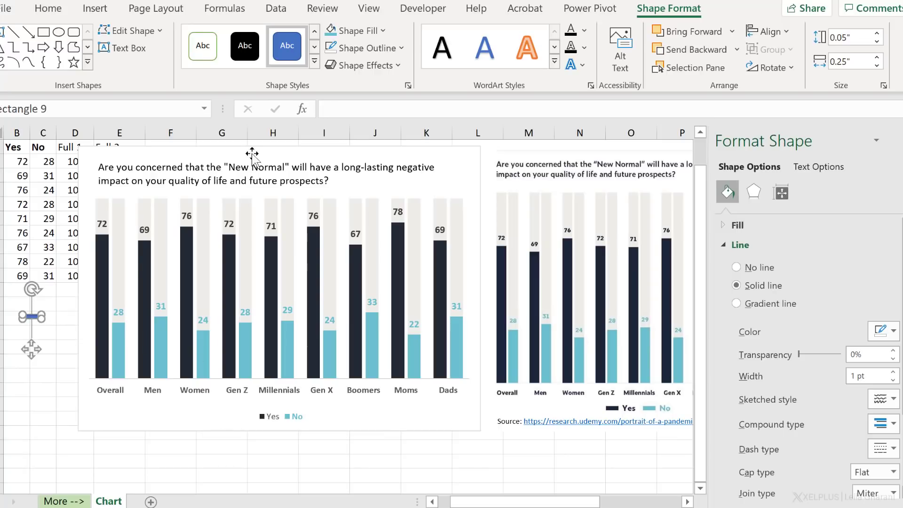
mouse_move(174, 411)
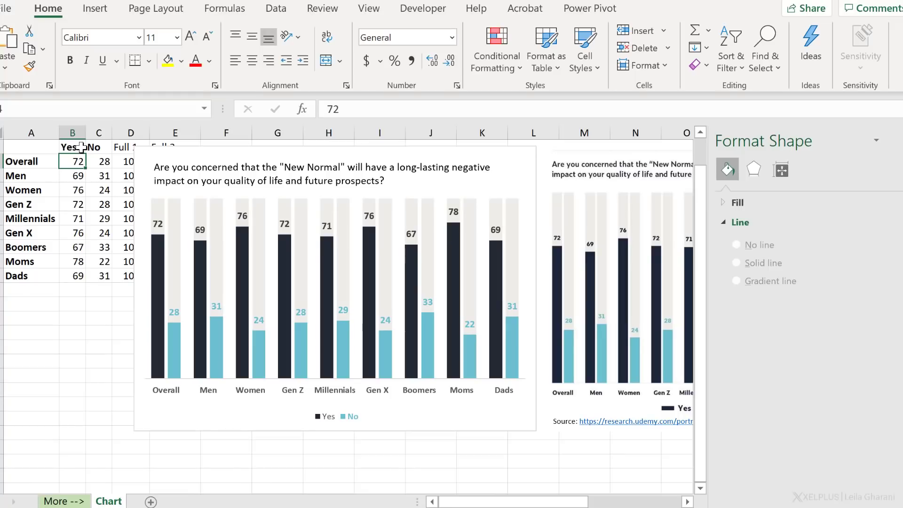
Change the Overall Yes value in B4 to 80 so its bar rises to 80.
type("80")
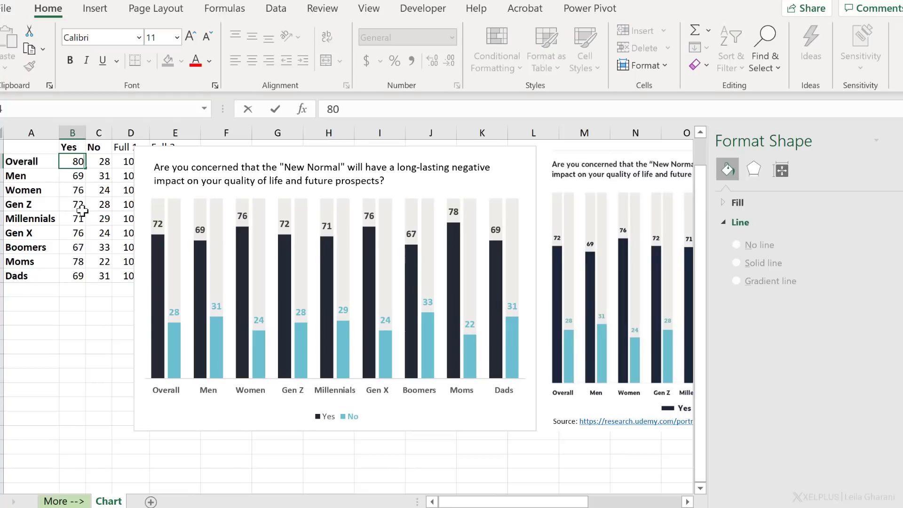
left_click(73, 175)
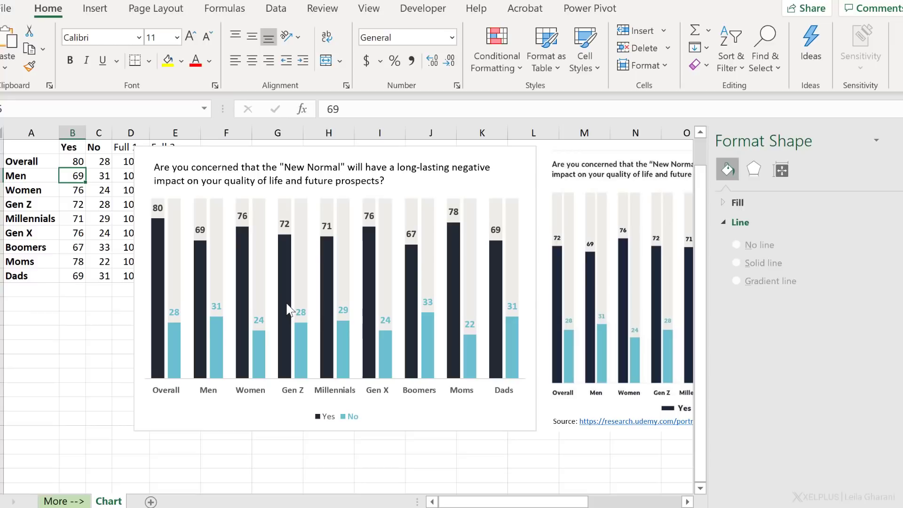